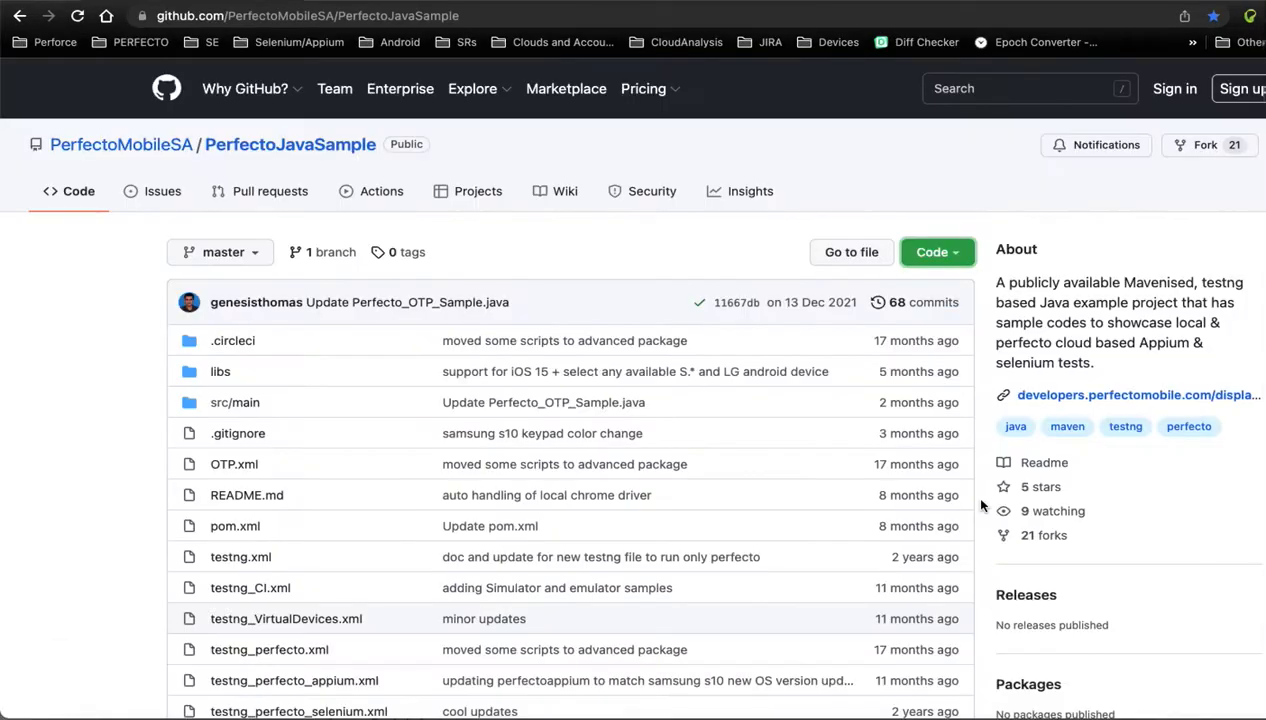
Step: Copy the PerfectoJavaSample repository's HTTPS clone URL from GitHub
click(308, 15)
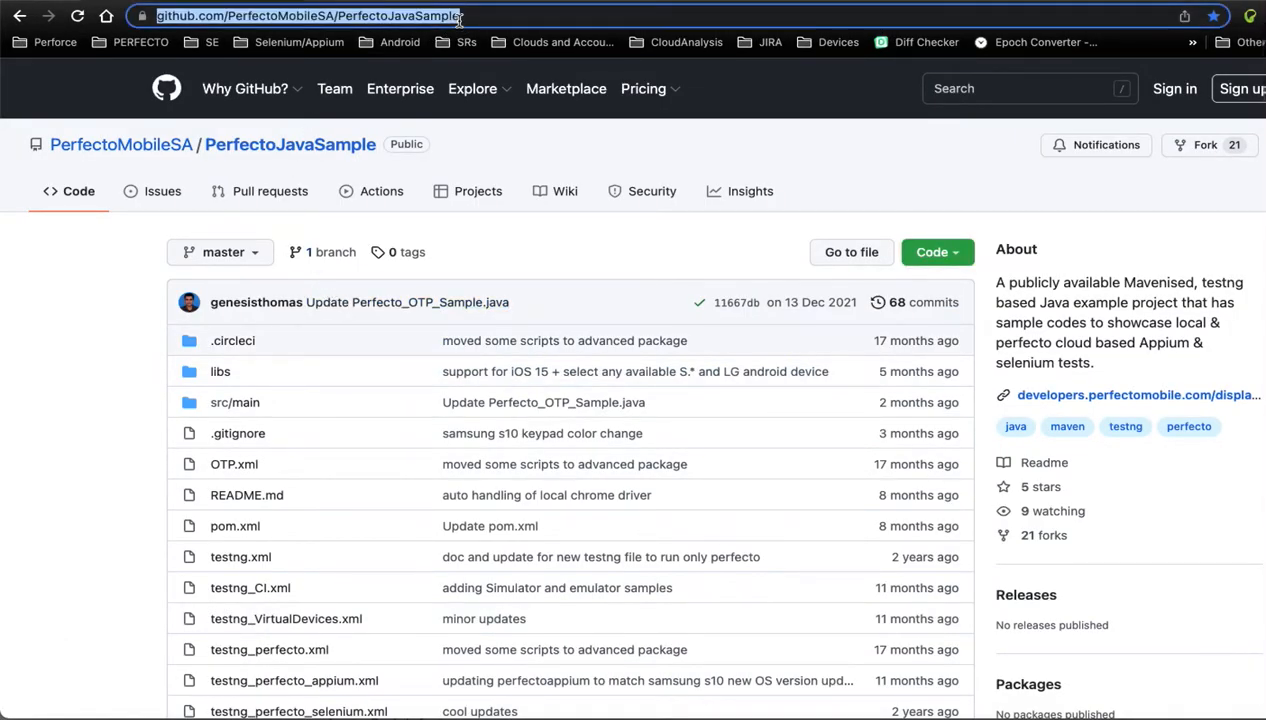
click(931, 251)
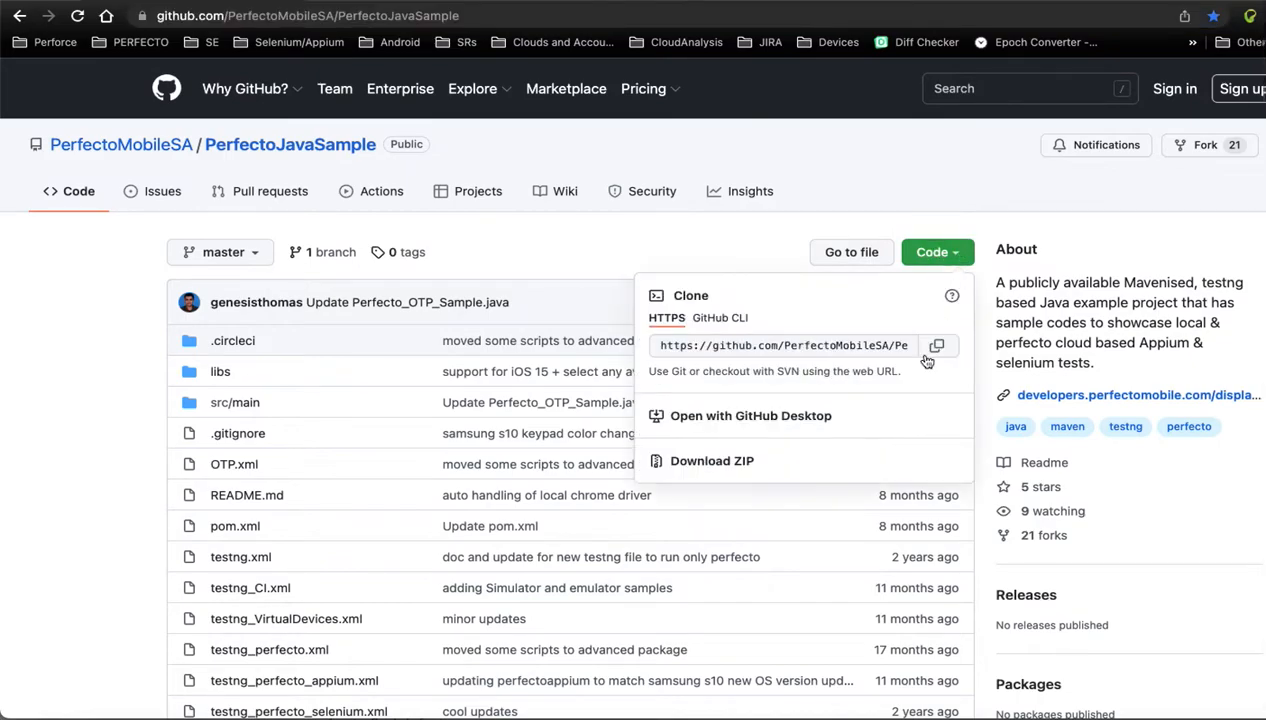
mouse_move(735, 474)
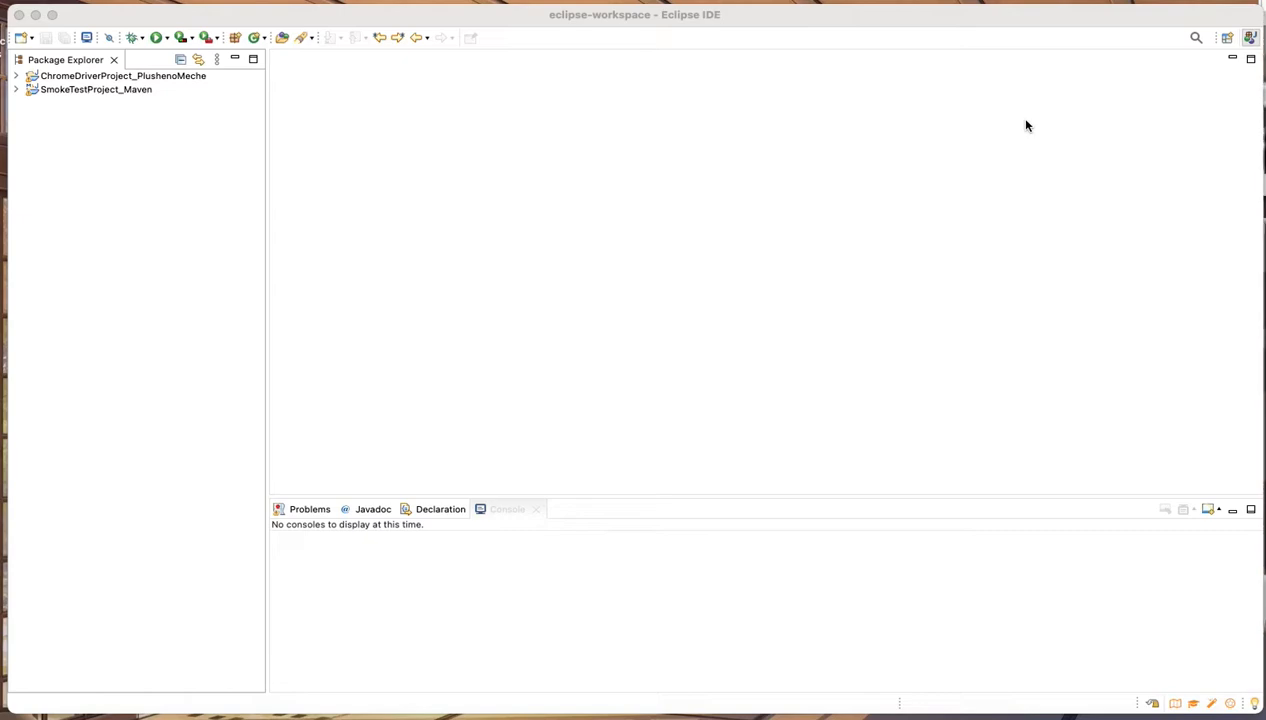
mouse_move(361, 106)
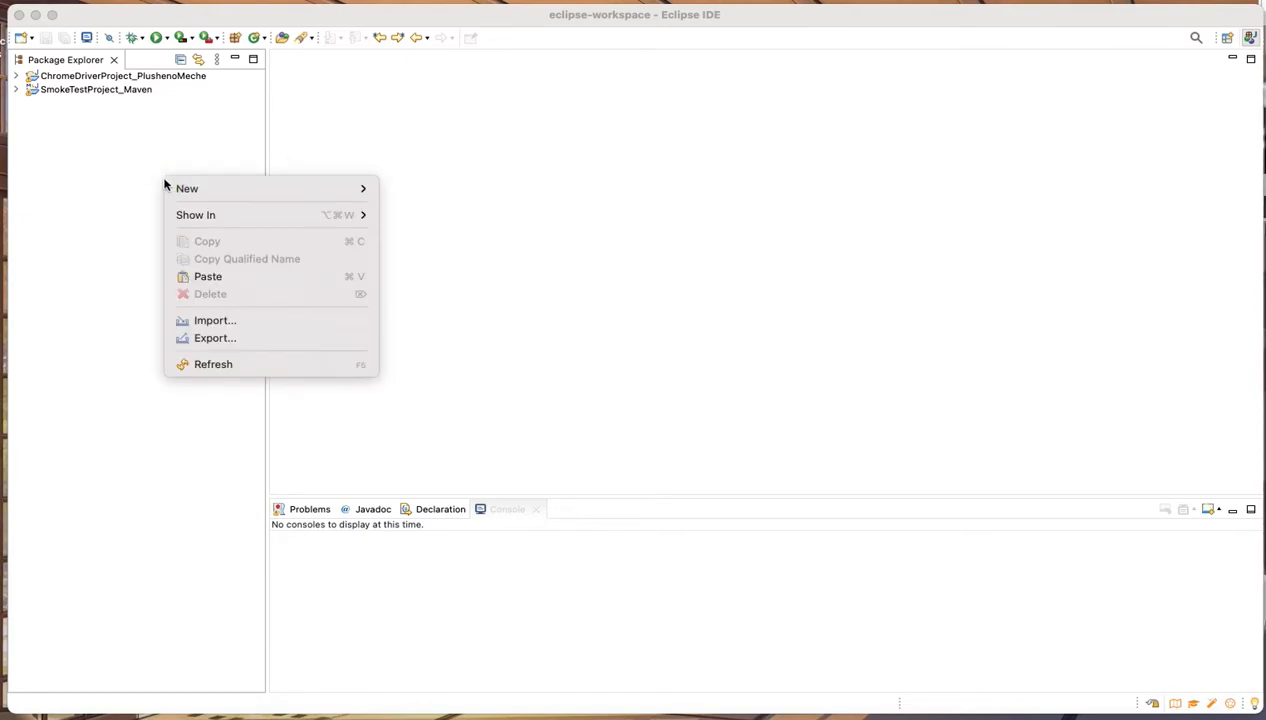
Step: Start an Existing Maven Projects import from the Package Explorer
click(169, 144)
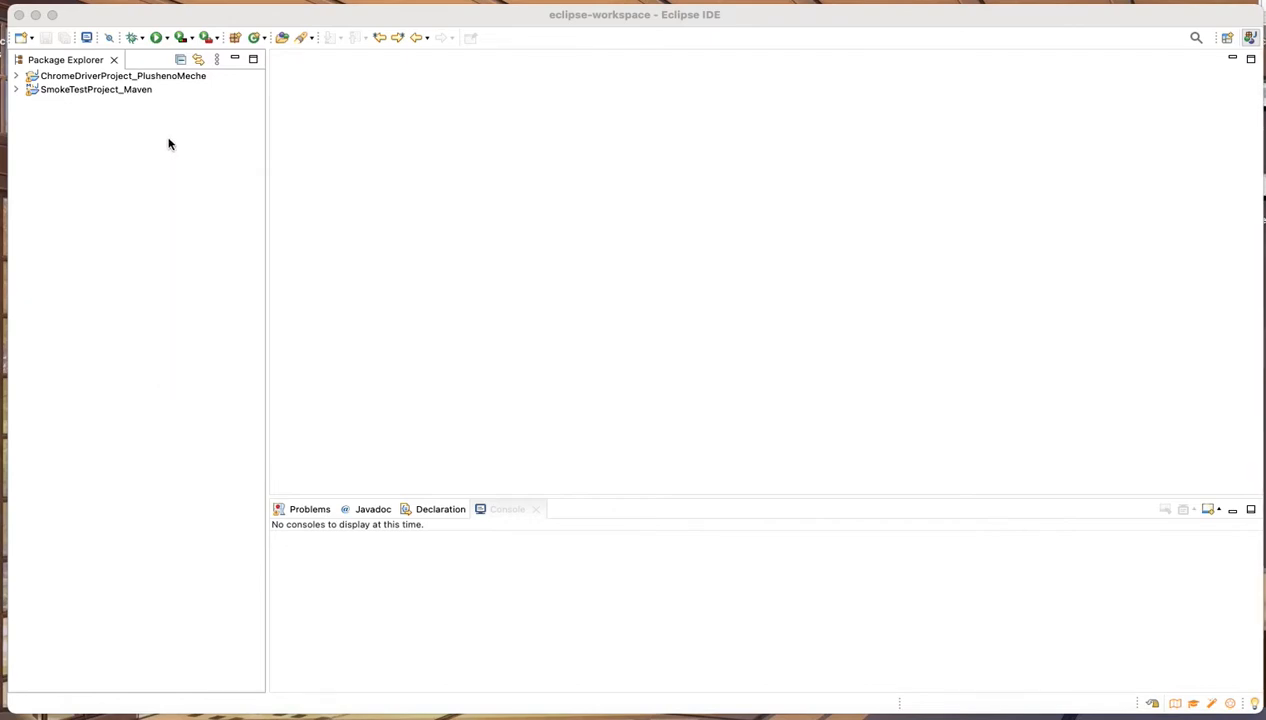
mouse_move(689, 27)
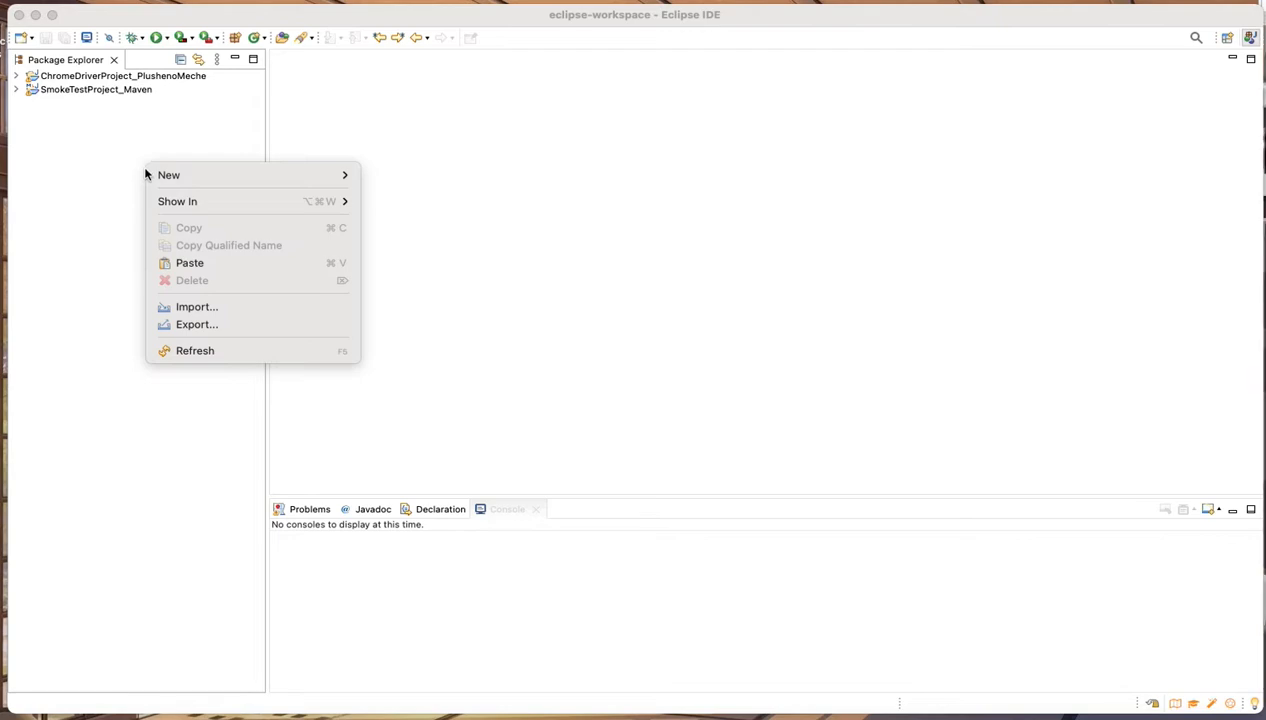
click(197, 307)
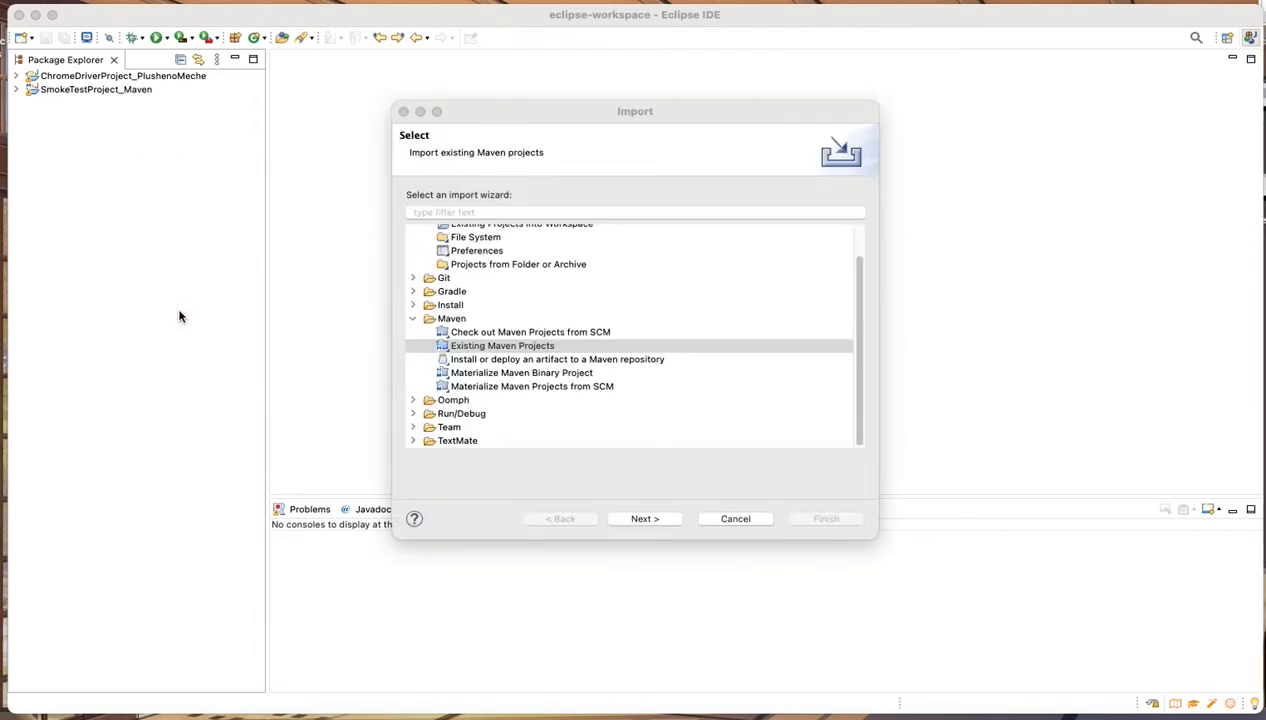
click(501, 345)
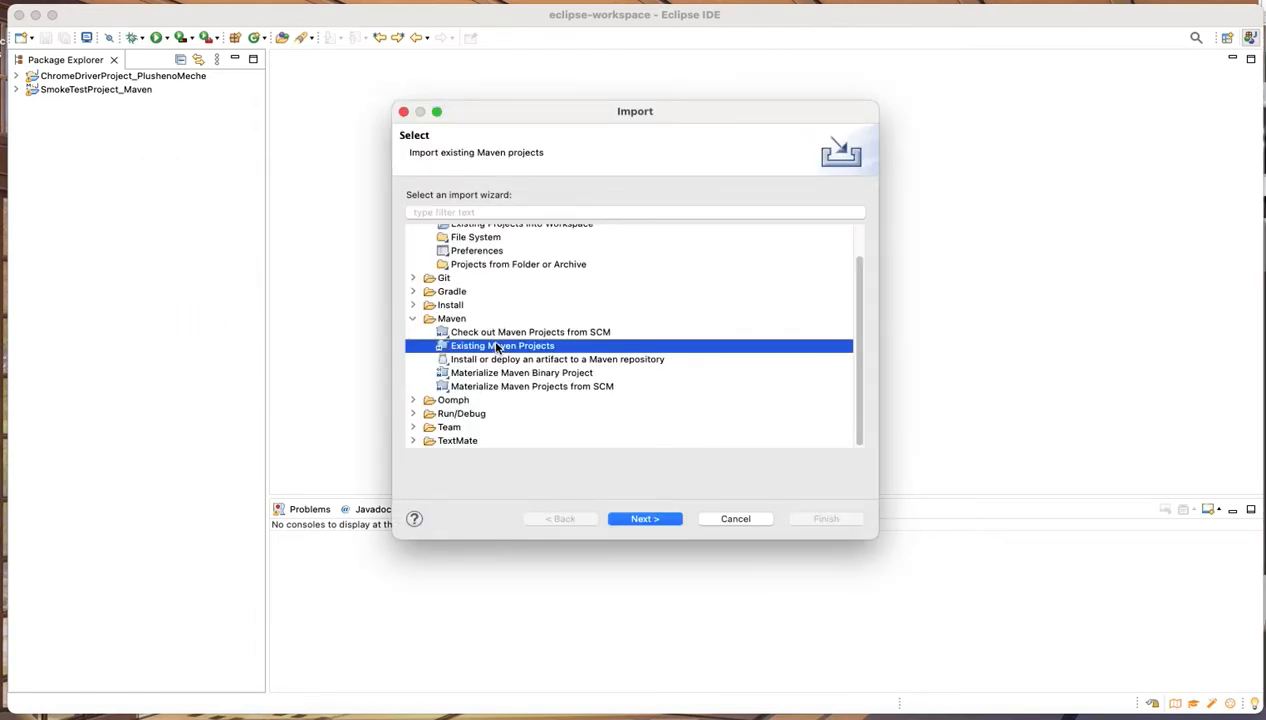
click(644, 518)
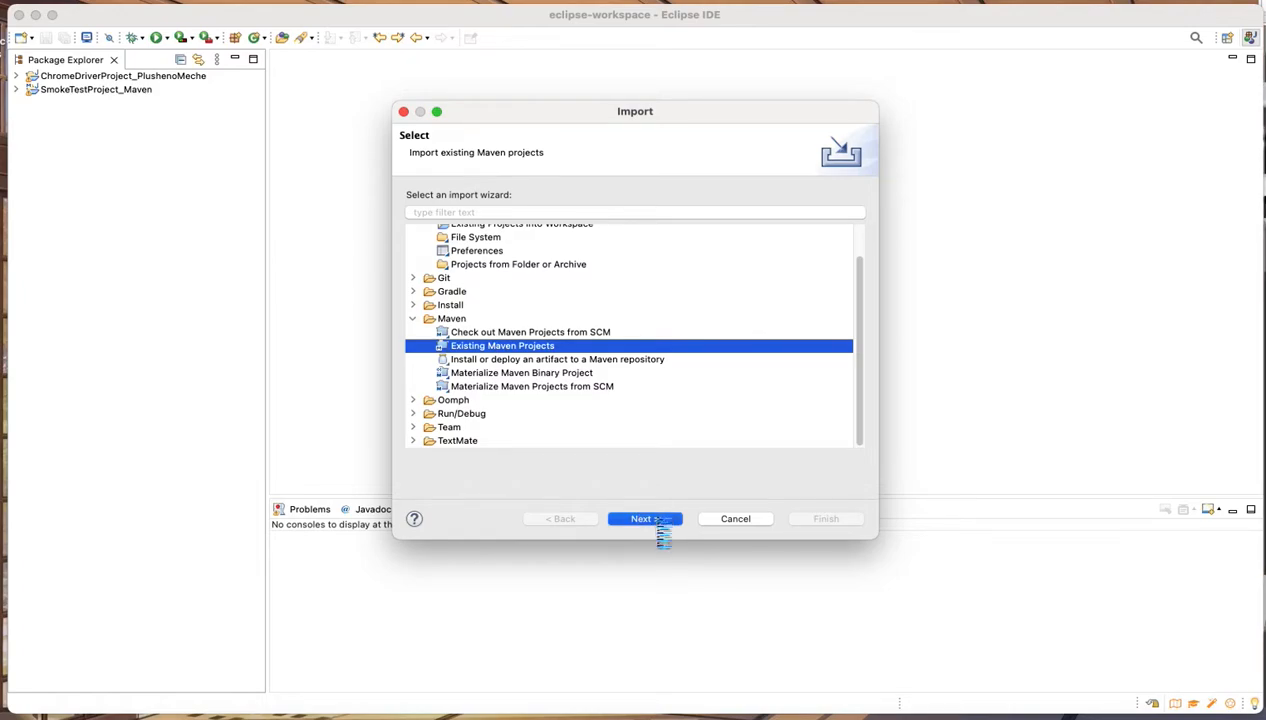
Step: Select the PerfectoJavaSample-master root folder and finish the import
click(644, 518)
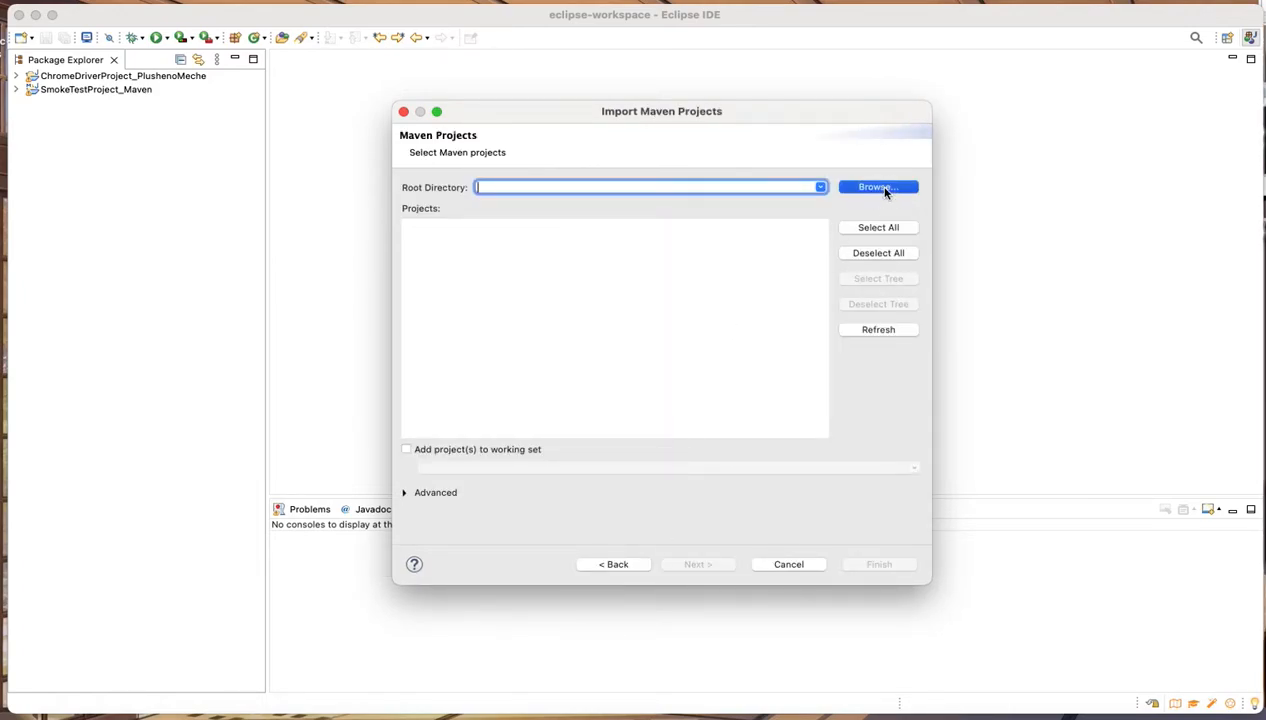
click(877, 187)
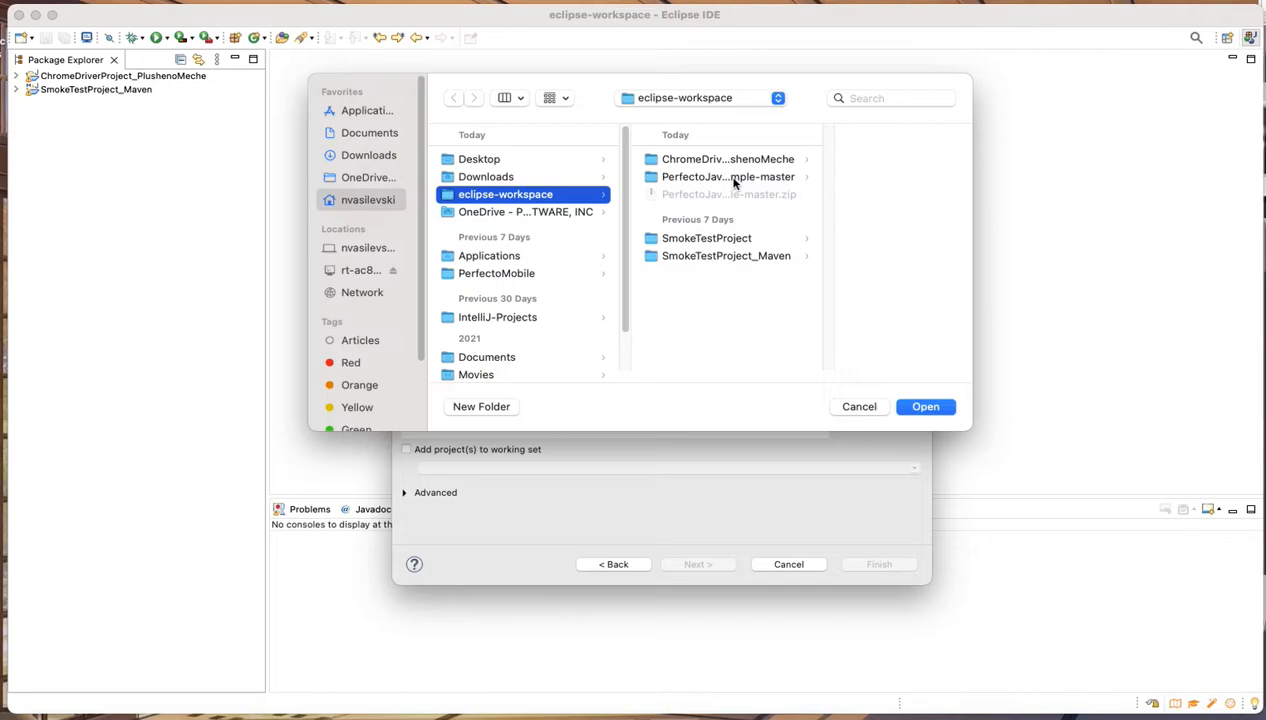
click(924, 406)
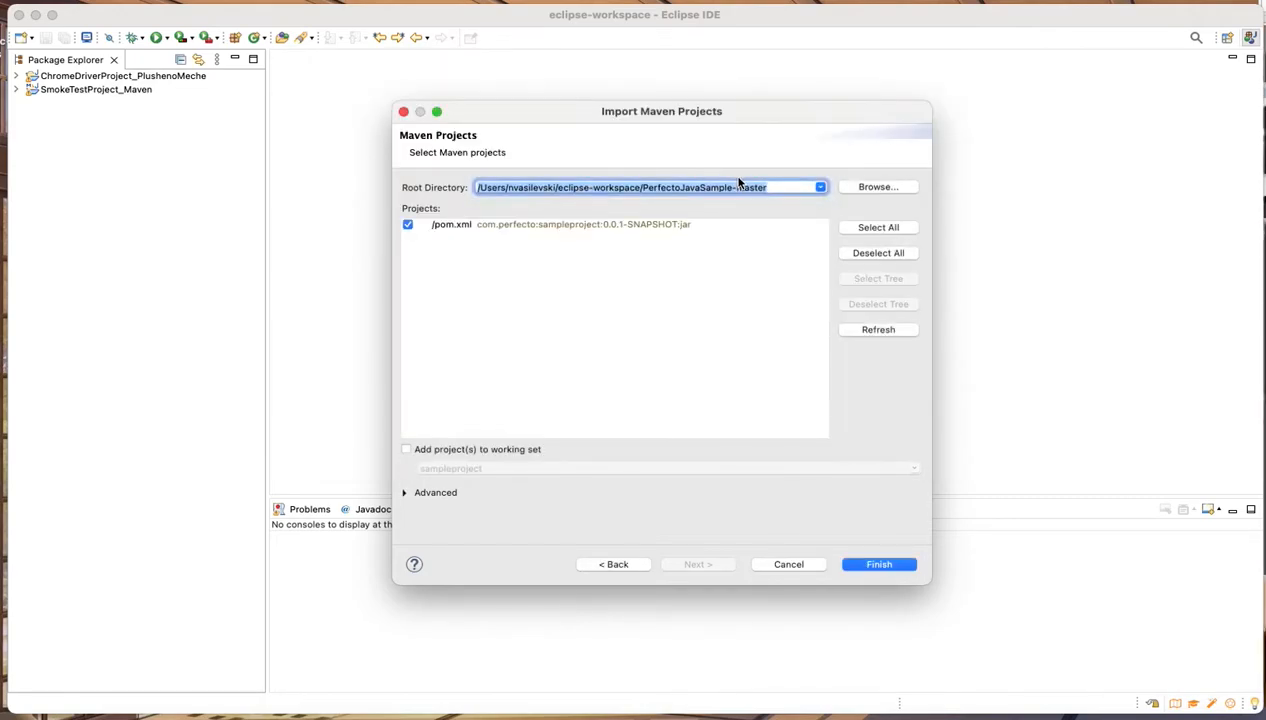
mouse_move(448, 234)
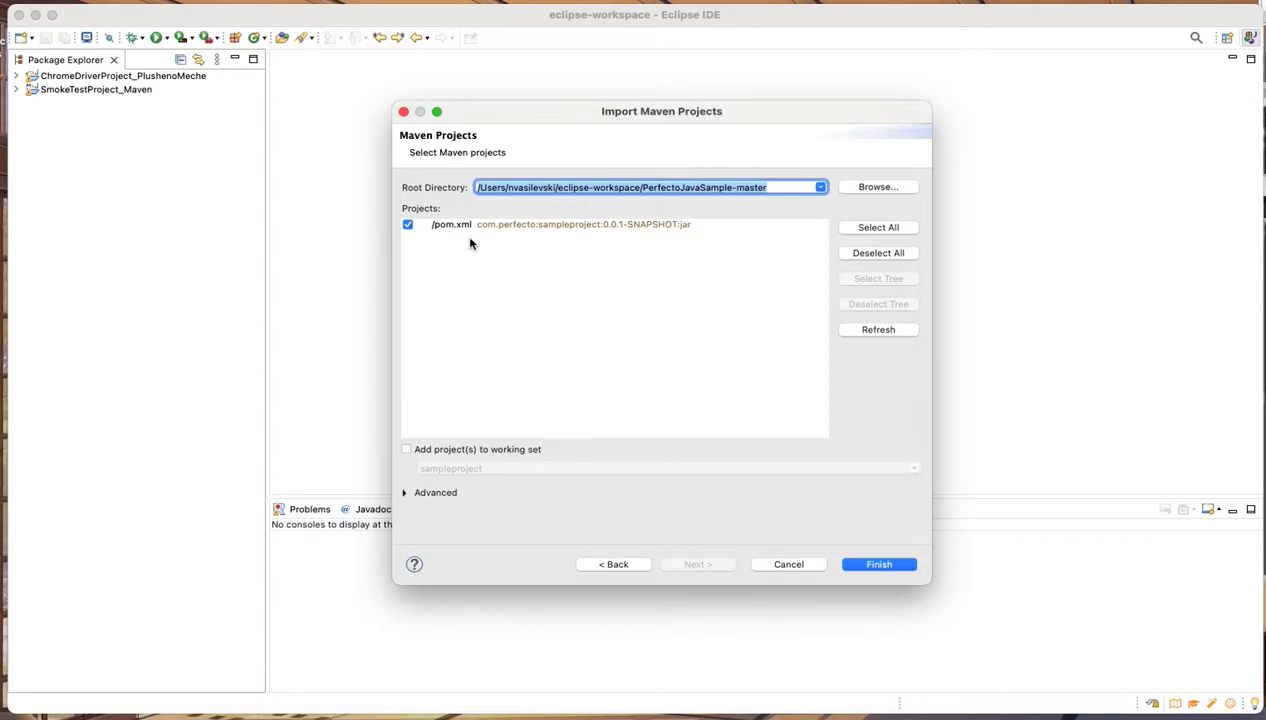
click(878, 564)
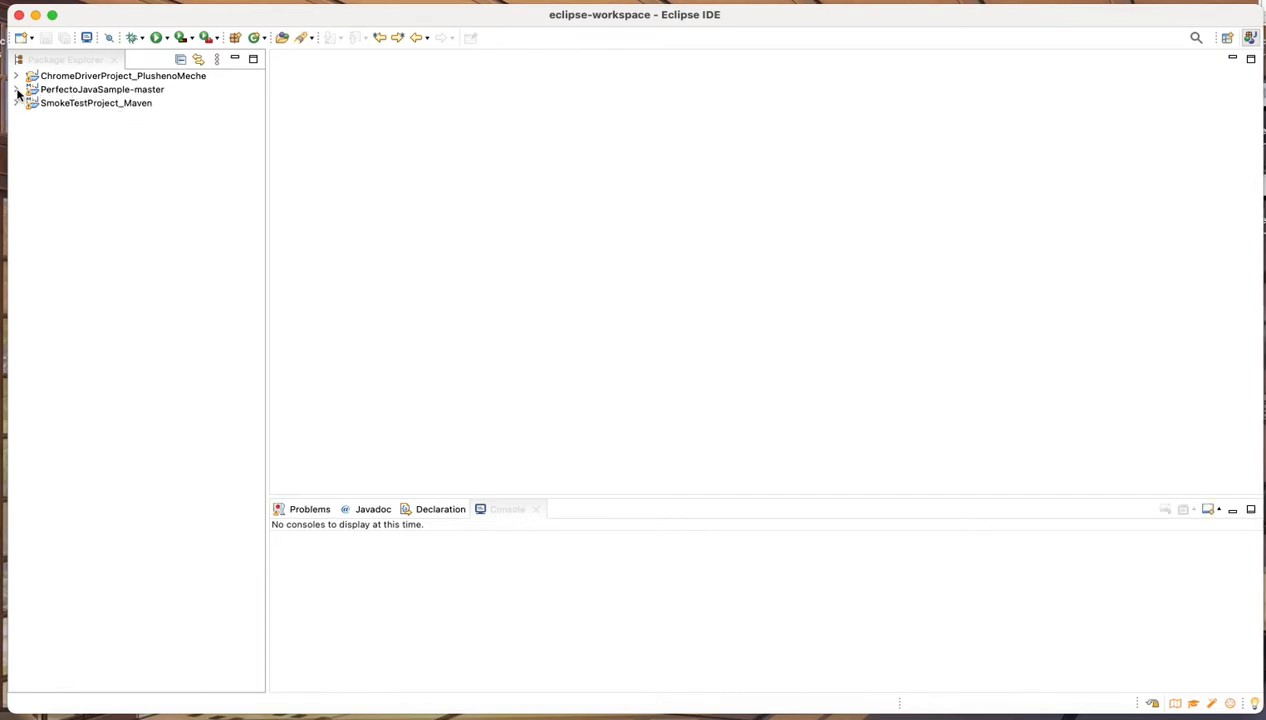
Step: Expand PerfectoJavaSample-master to com.perfecto.sampleproject and open PerfectoSelenium.java
click(30, 89)
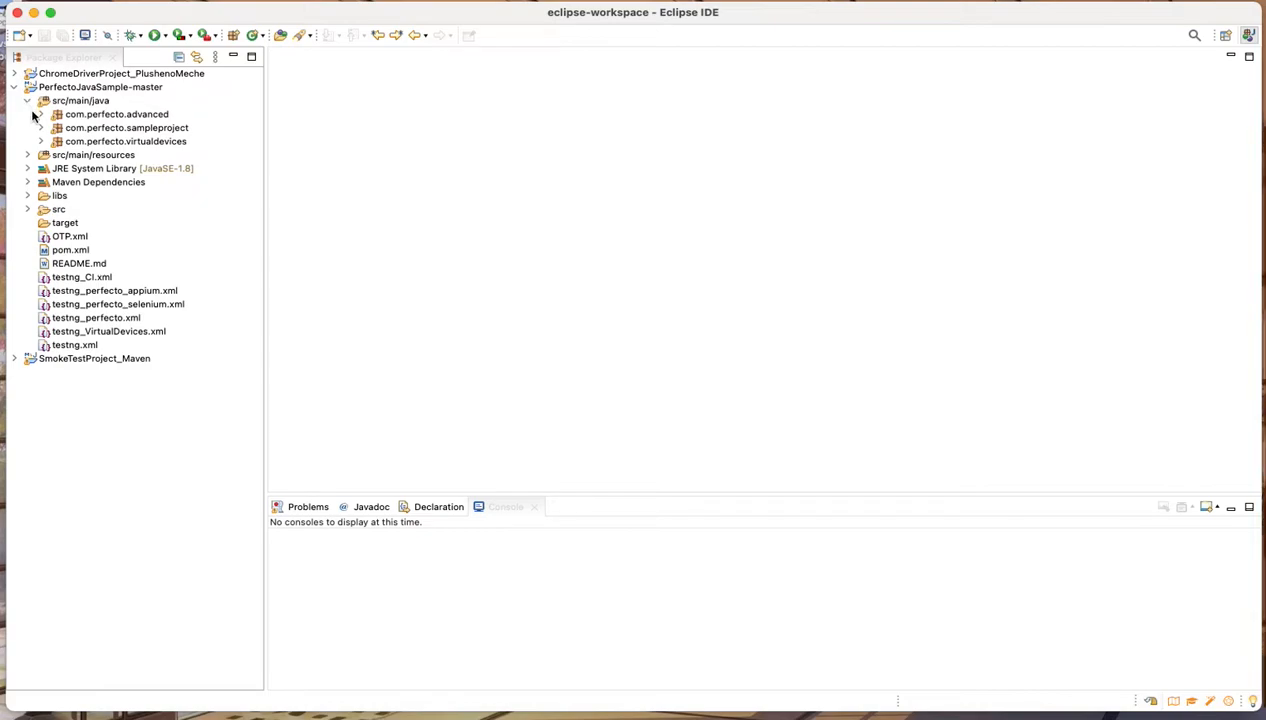
click(42, 127)
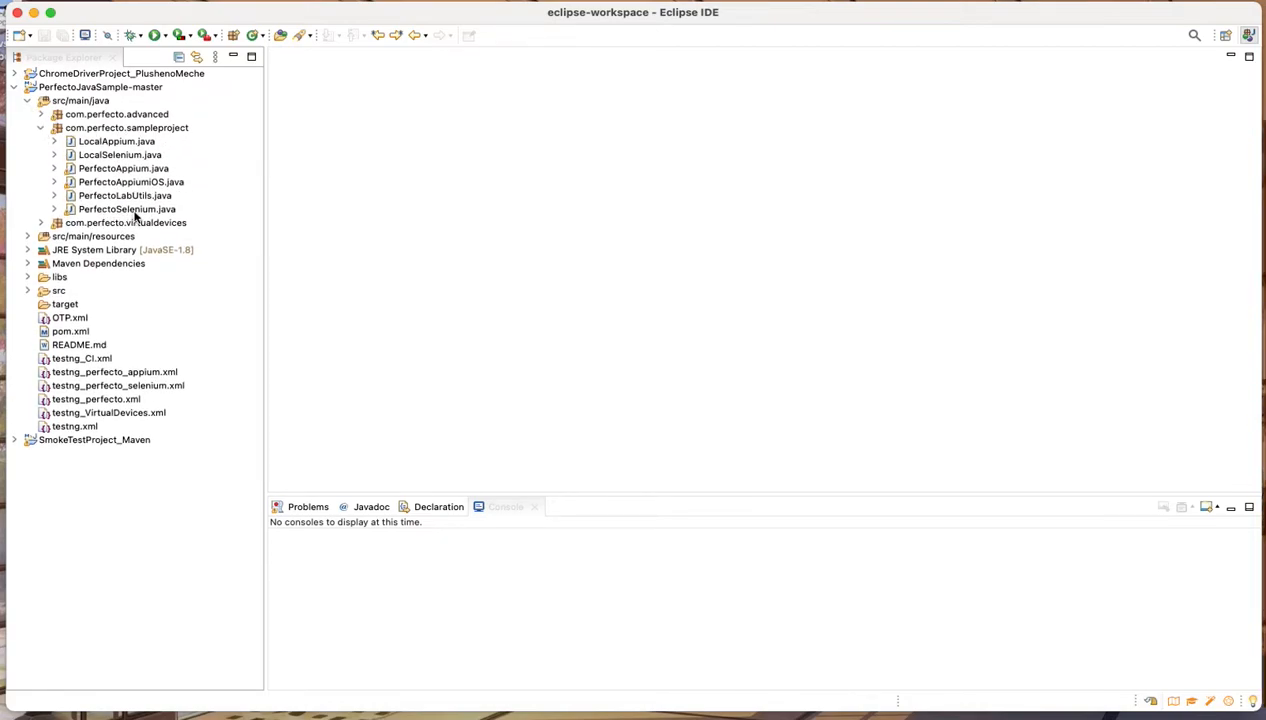
click(126, 209)
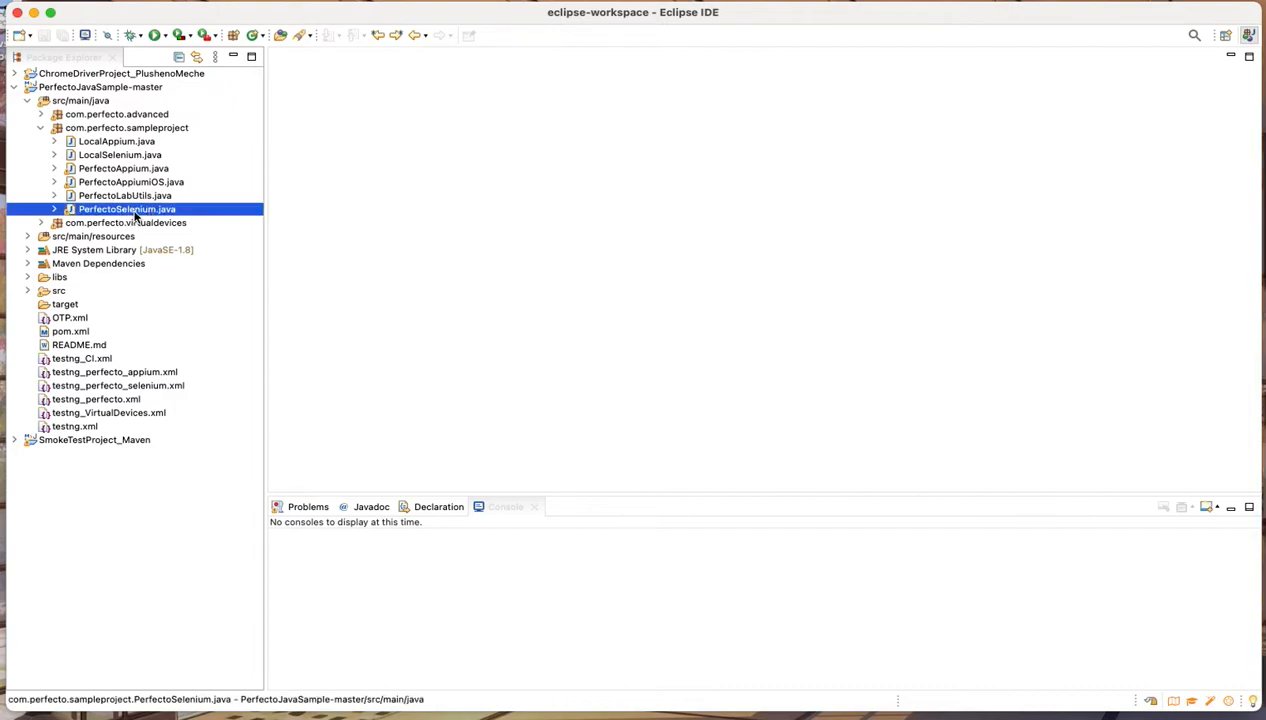
double_click(127, 209)
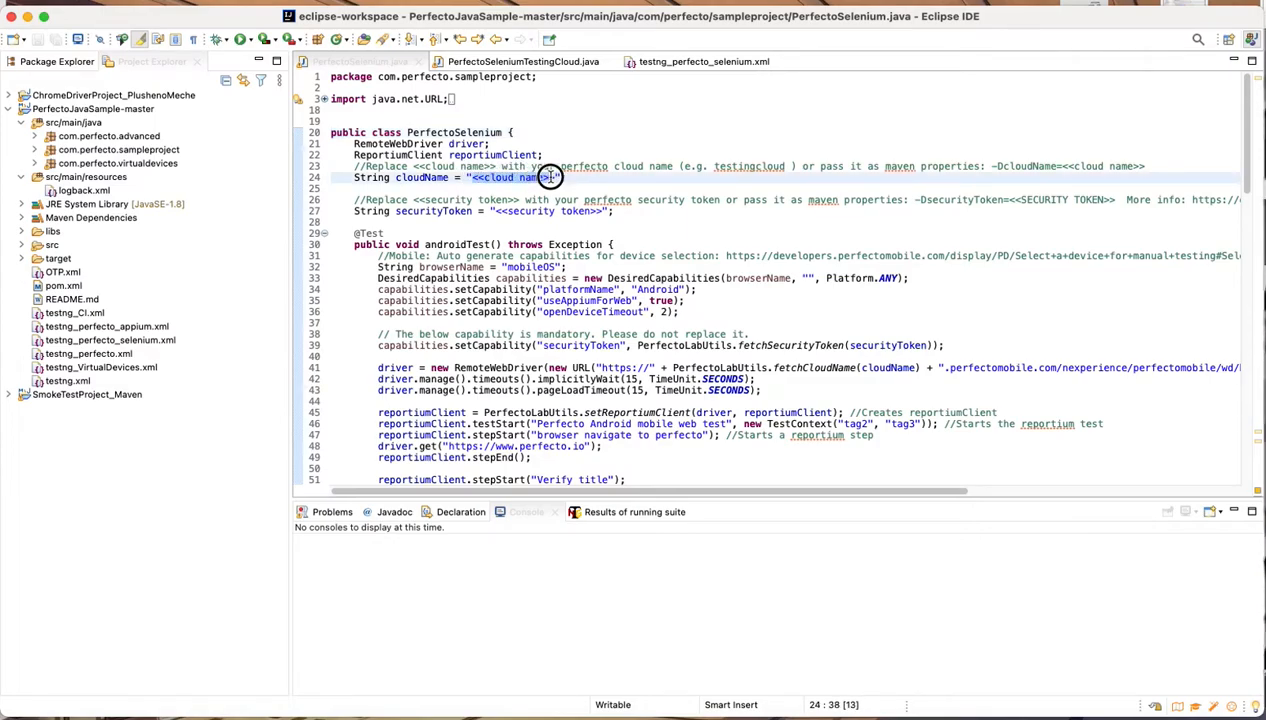
Step: Enter 'demo' as the cloud name and scroll through the test methods
text(demo.perfectomobile.c)
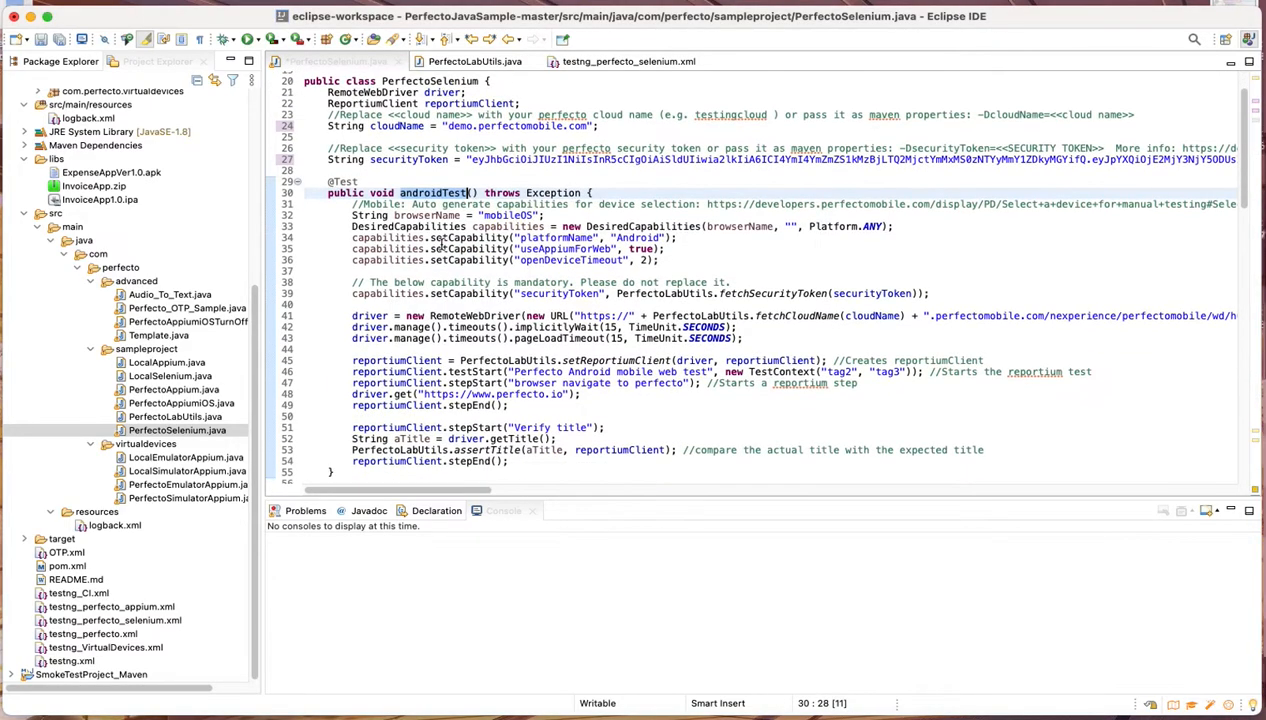
scroll(down, 3)
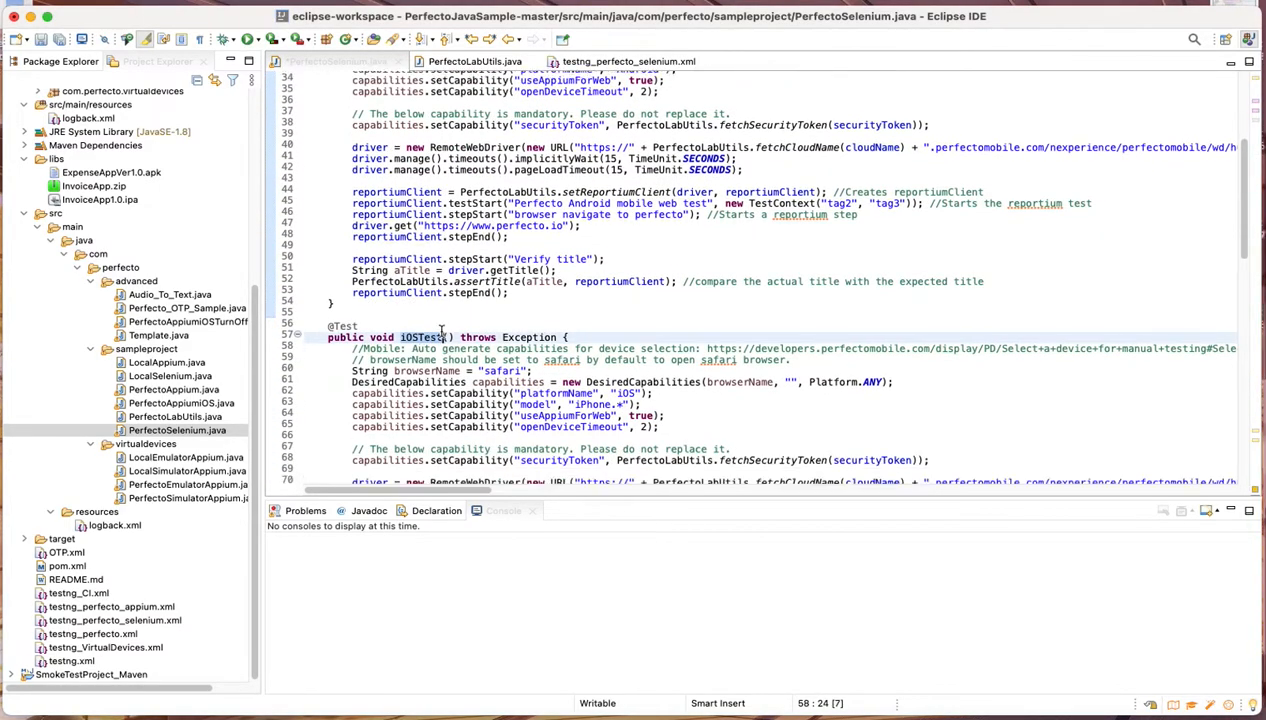
scroll(down, 3)
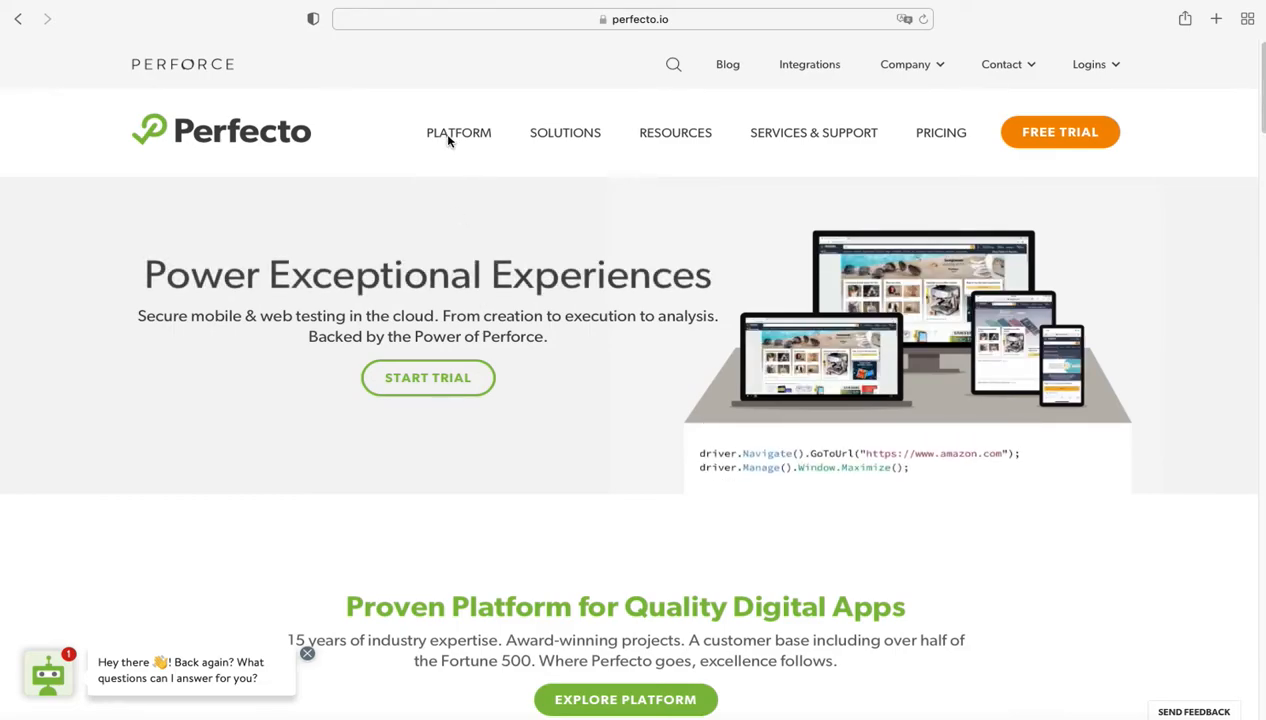
Step: Open the PLATFORM menu on perfecto.io to view Testing Features
click(458, 132)
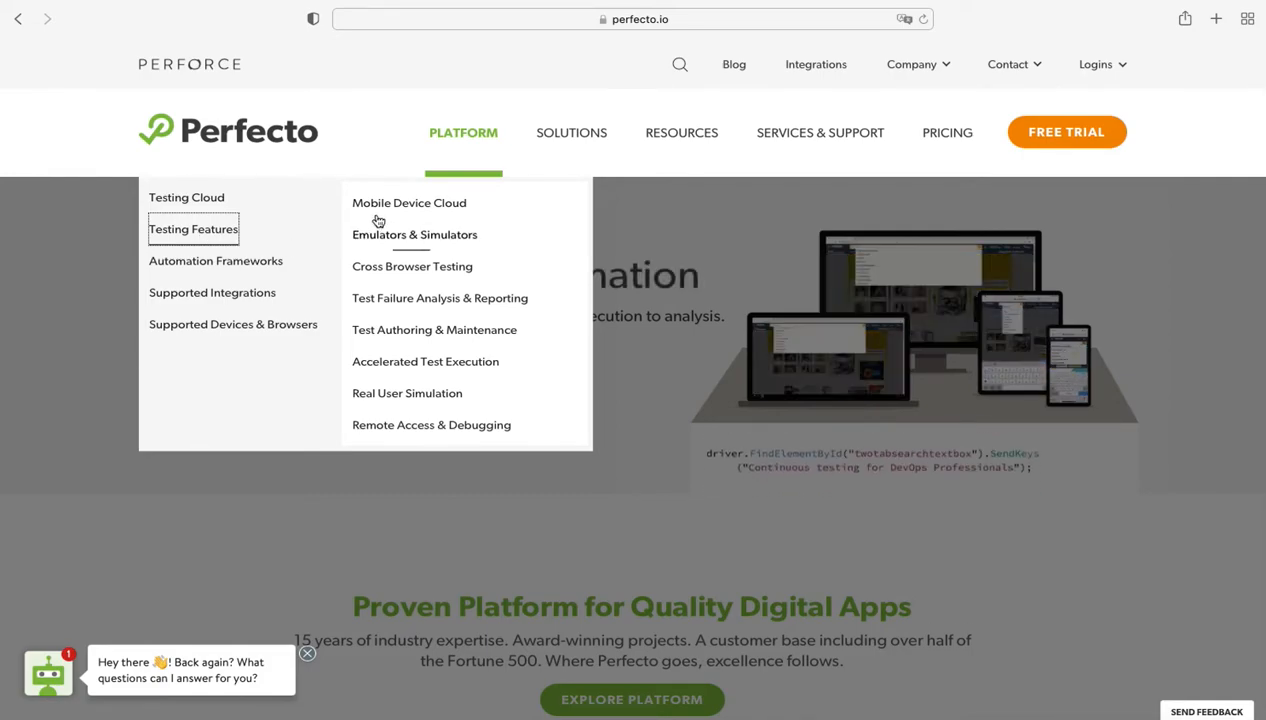
mouse_move(431, 425)
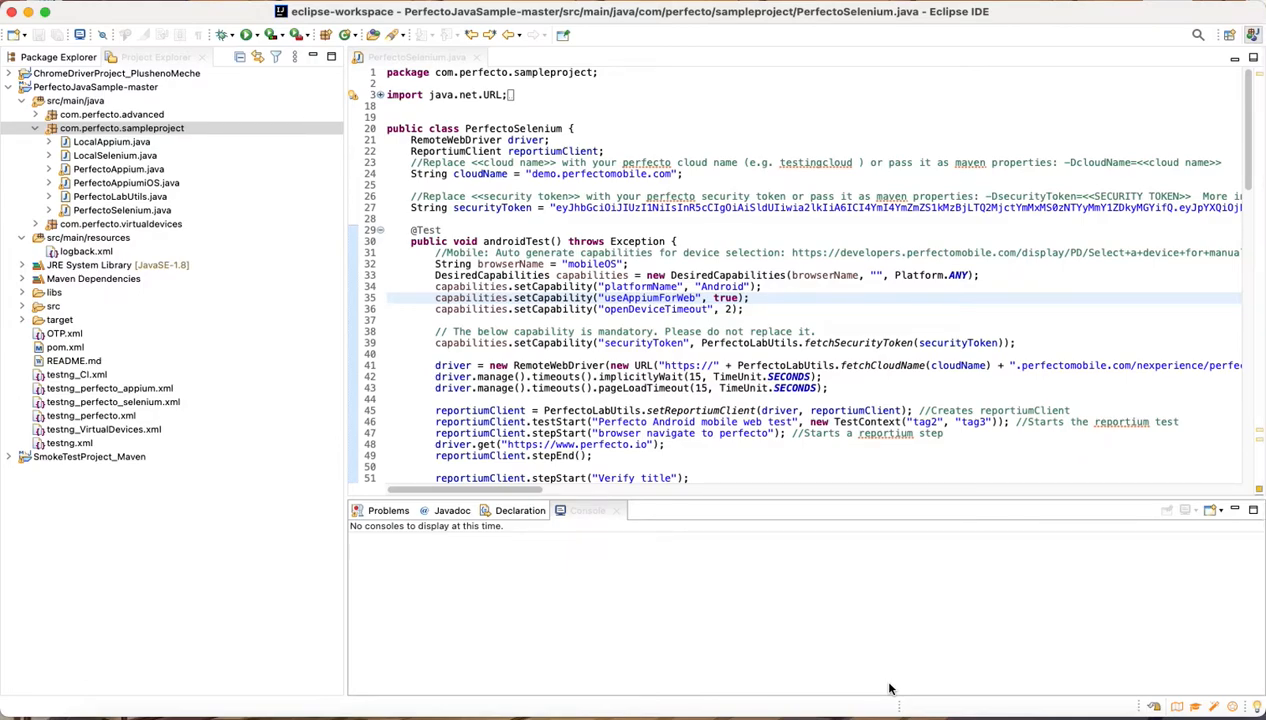
mouse_move(308, 358)
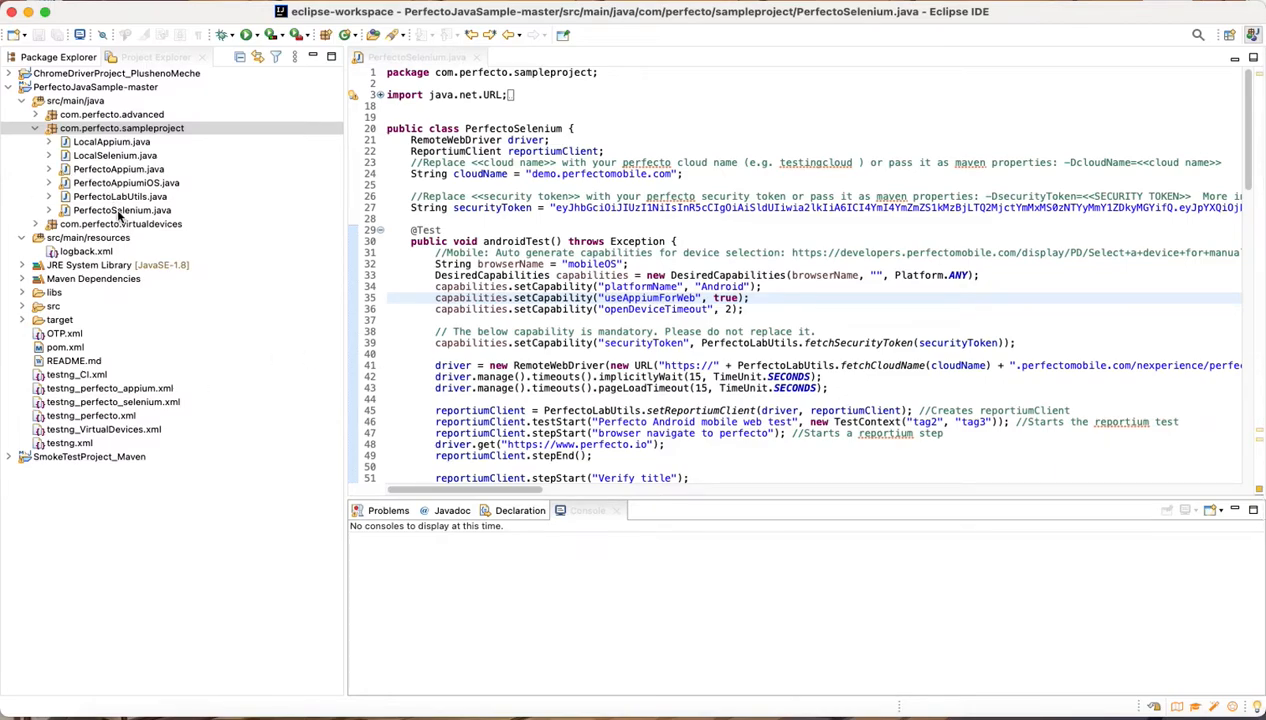
Step: Paste PerfectoSelenium.java and name the copy PerfectoSeleniumTestingCloud
right_click(121, 210)
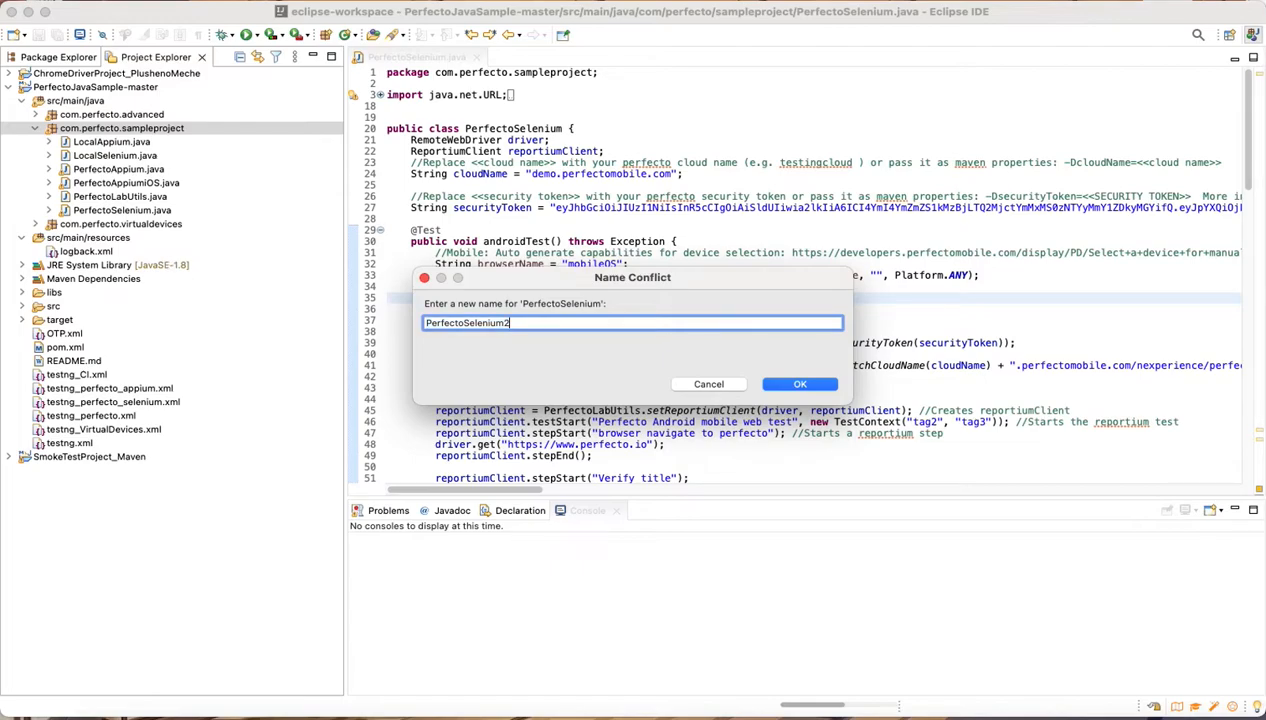
key(BackSpace)
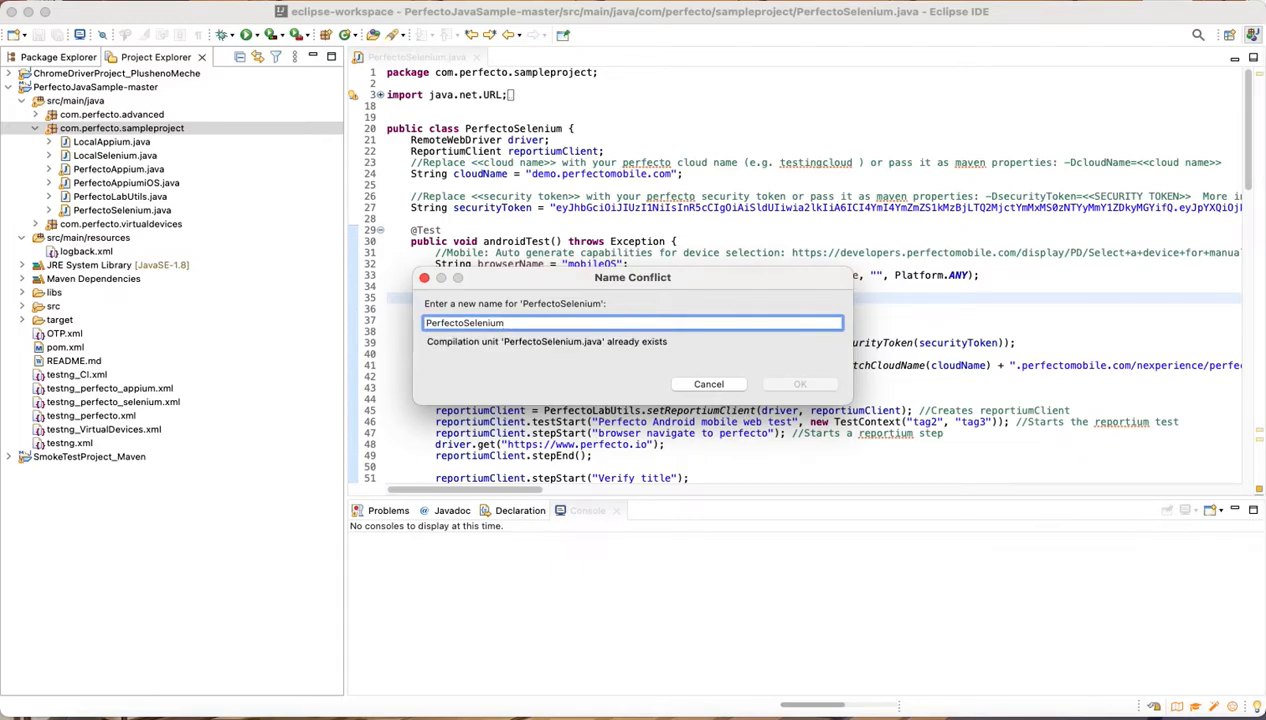
text(Testing)
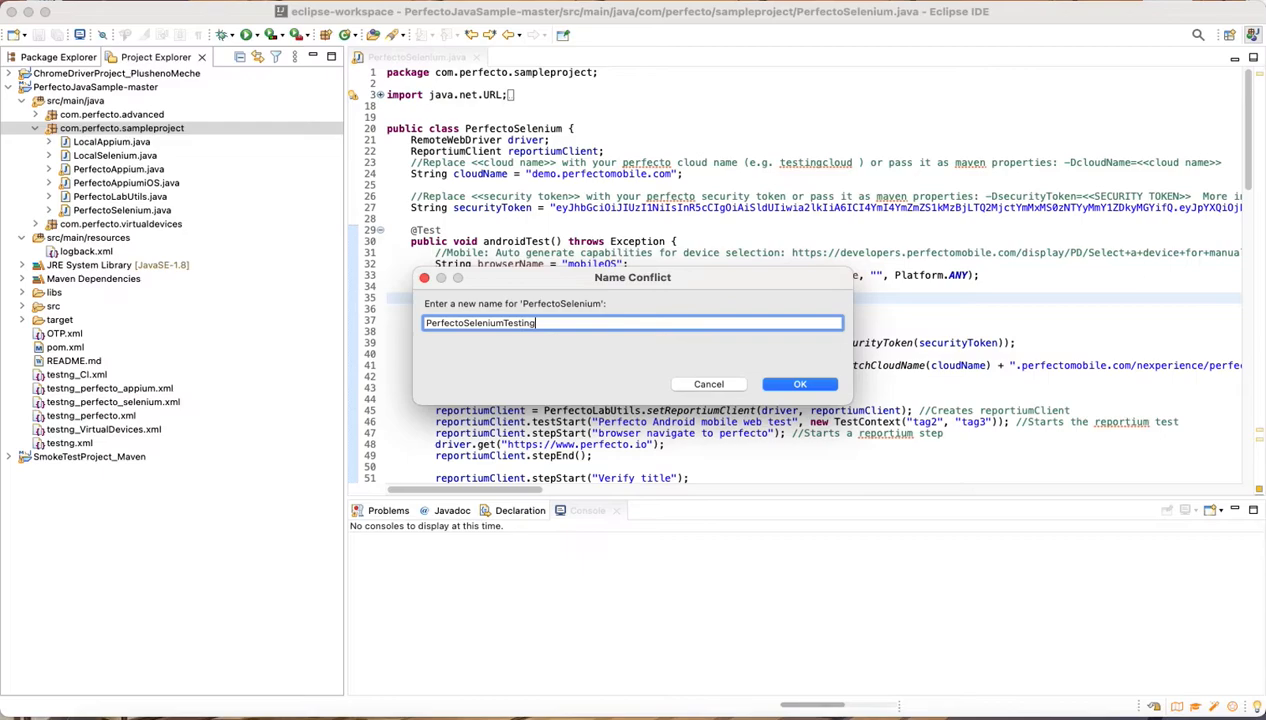
text(Cloud)
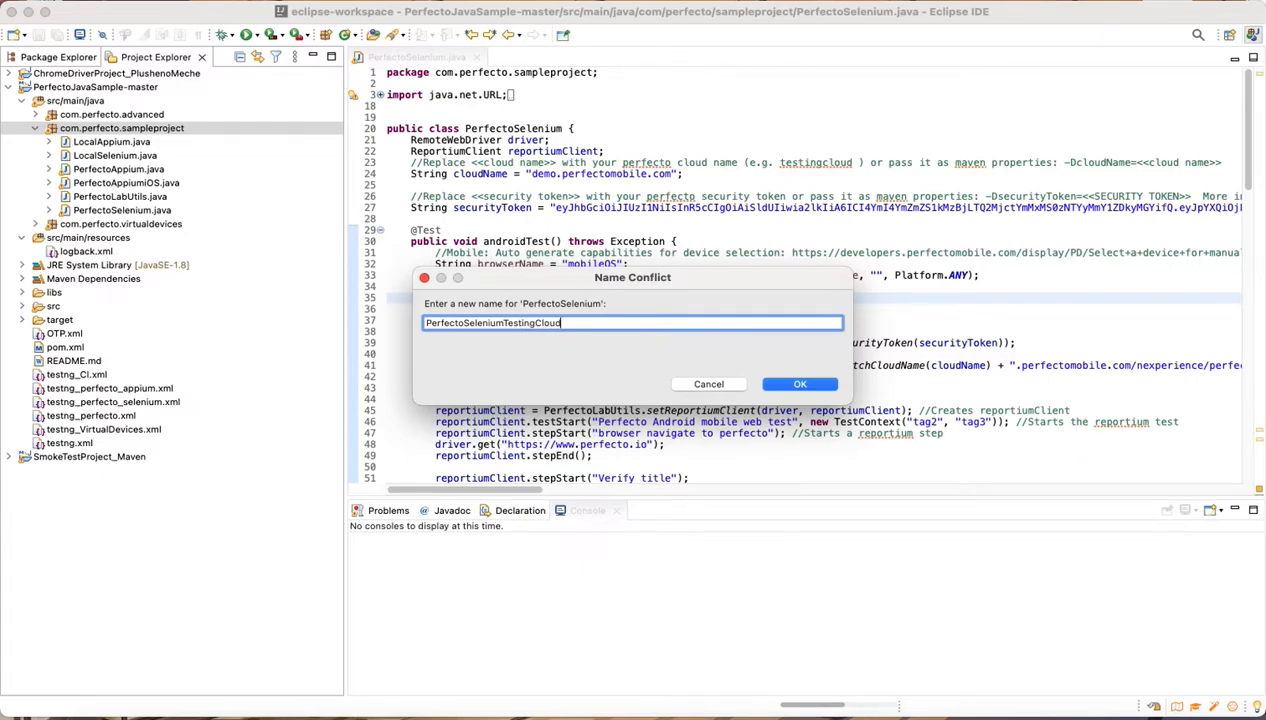
click(800, 384)
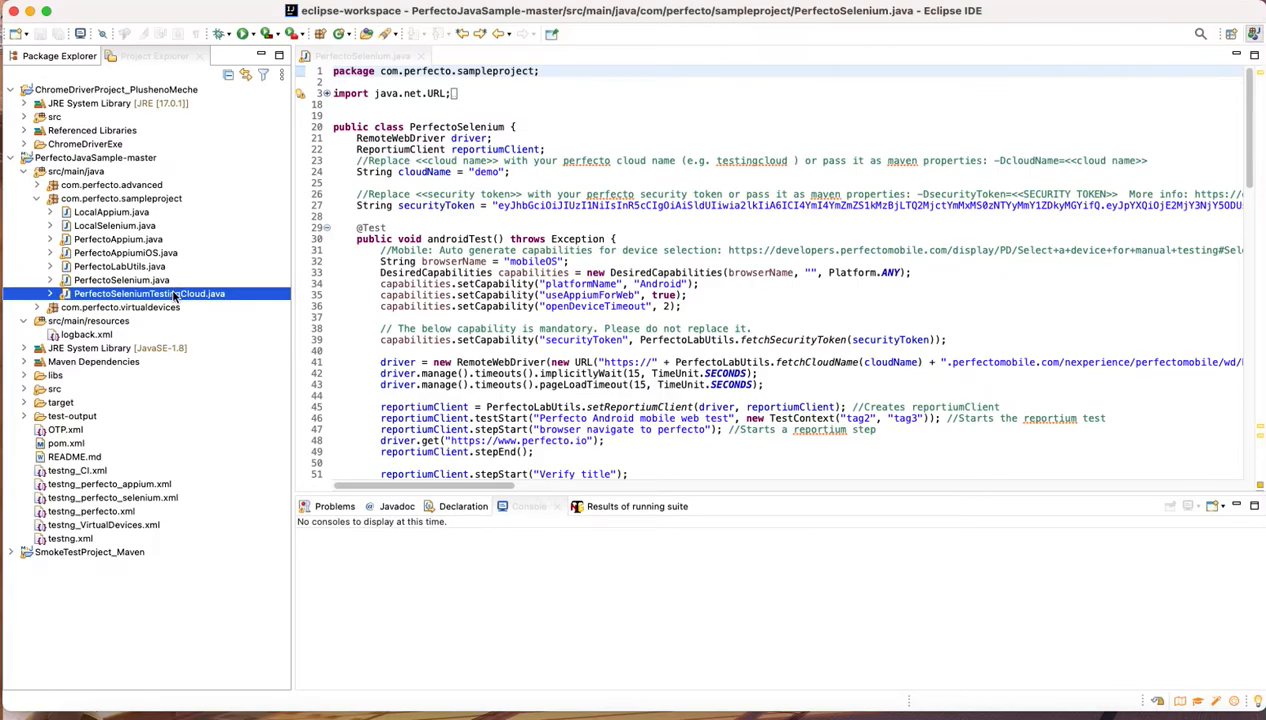
Step: Paste copies named PerfectoSeleniumTestingFeatures and PerfectoSeleniumAutomationFrameworks
right_click(148, 293)
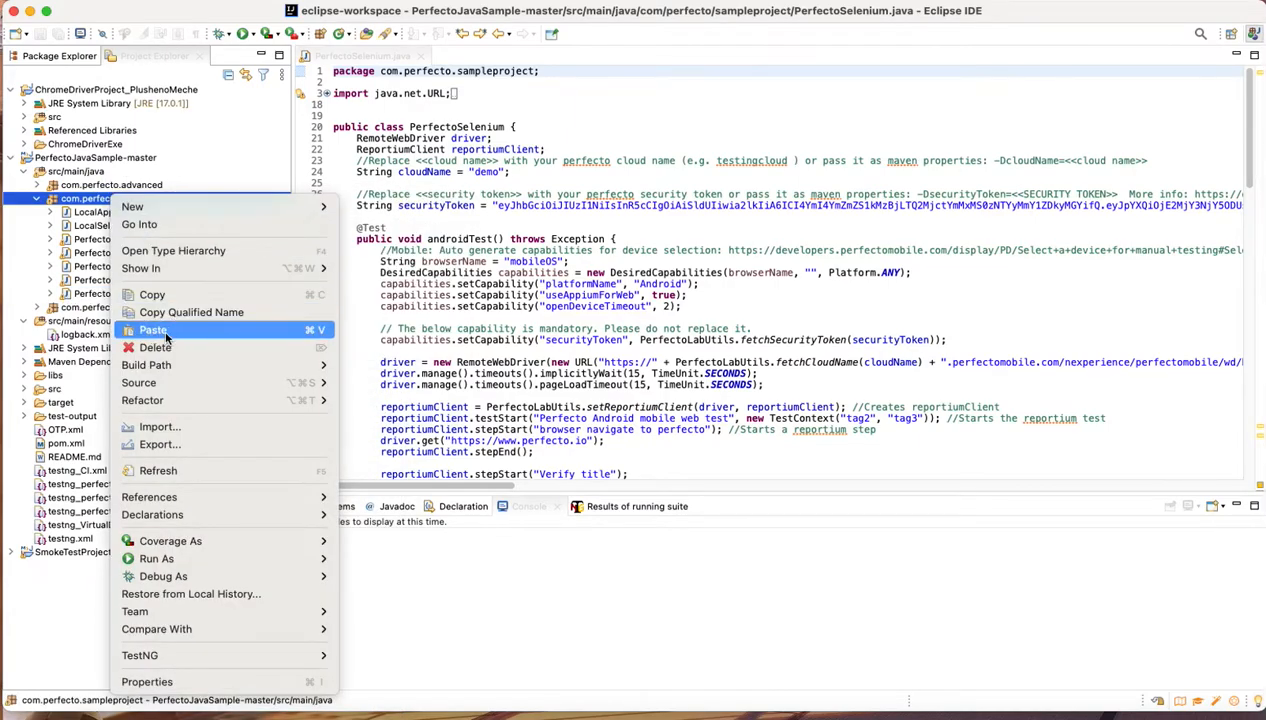
click(154, 330)
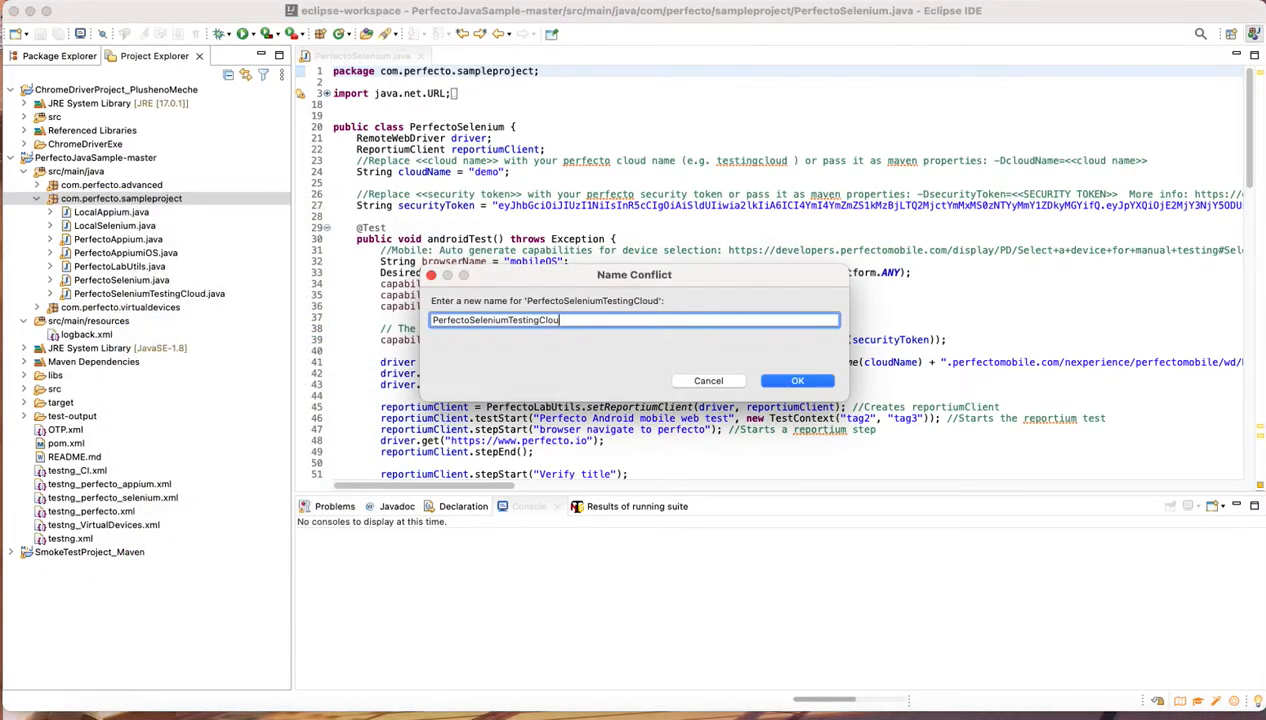
text(PerfectoSeleniumTestingFea)
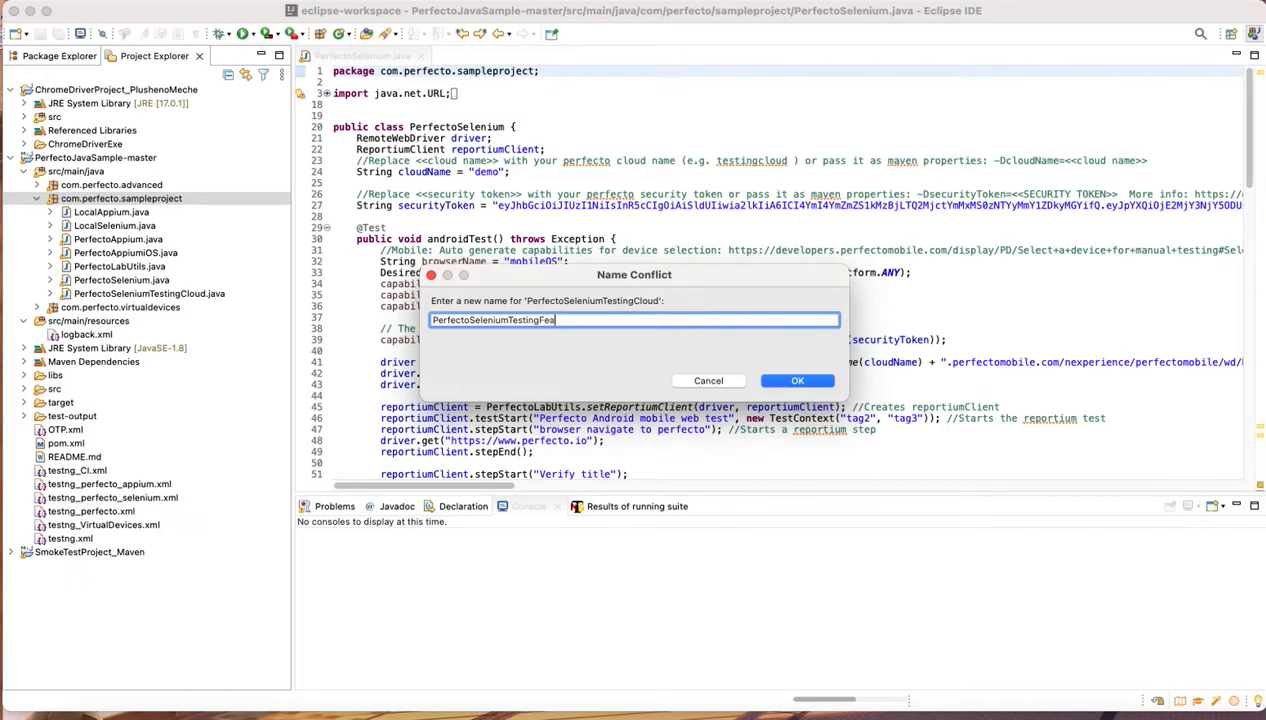
text(tures)
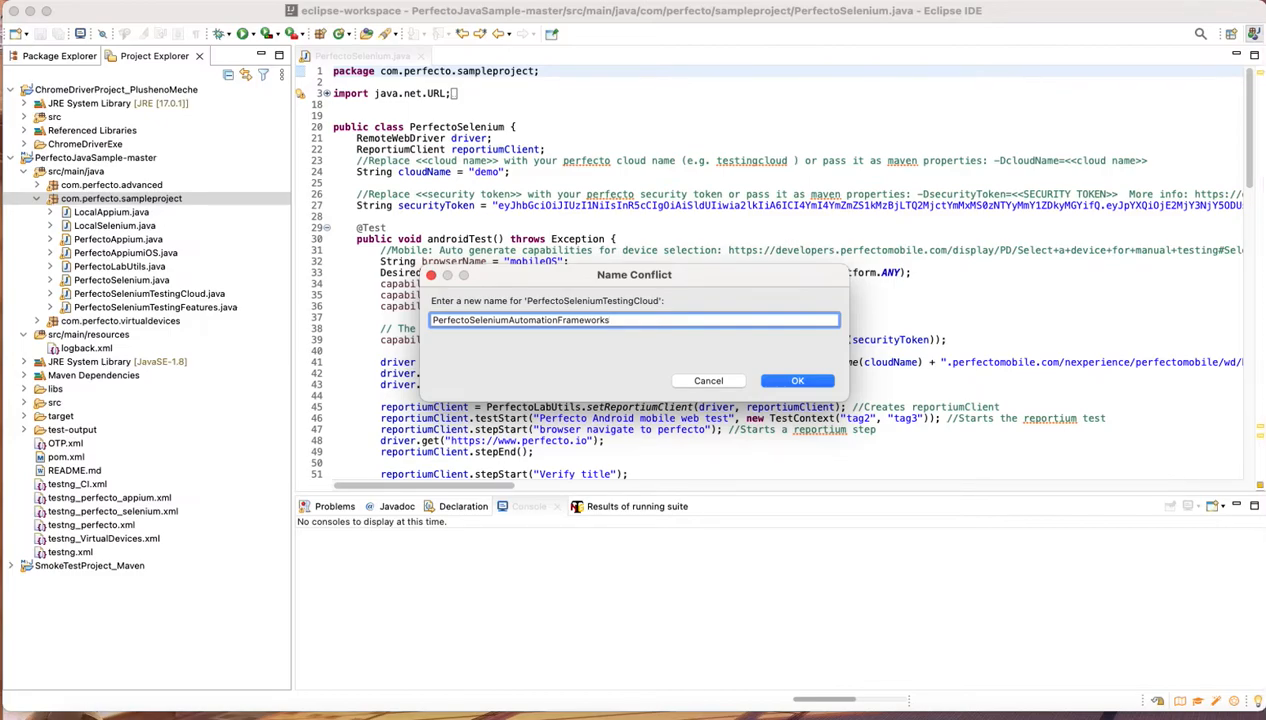
click(797, 380)
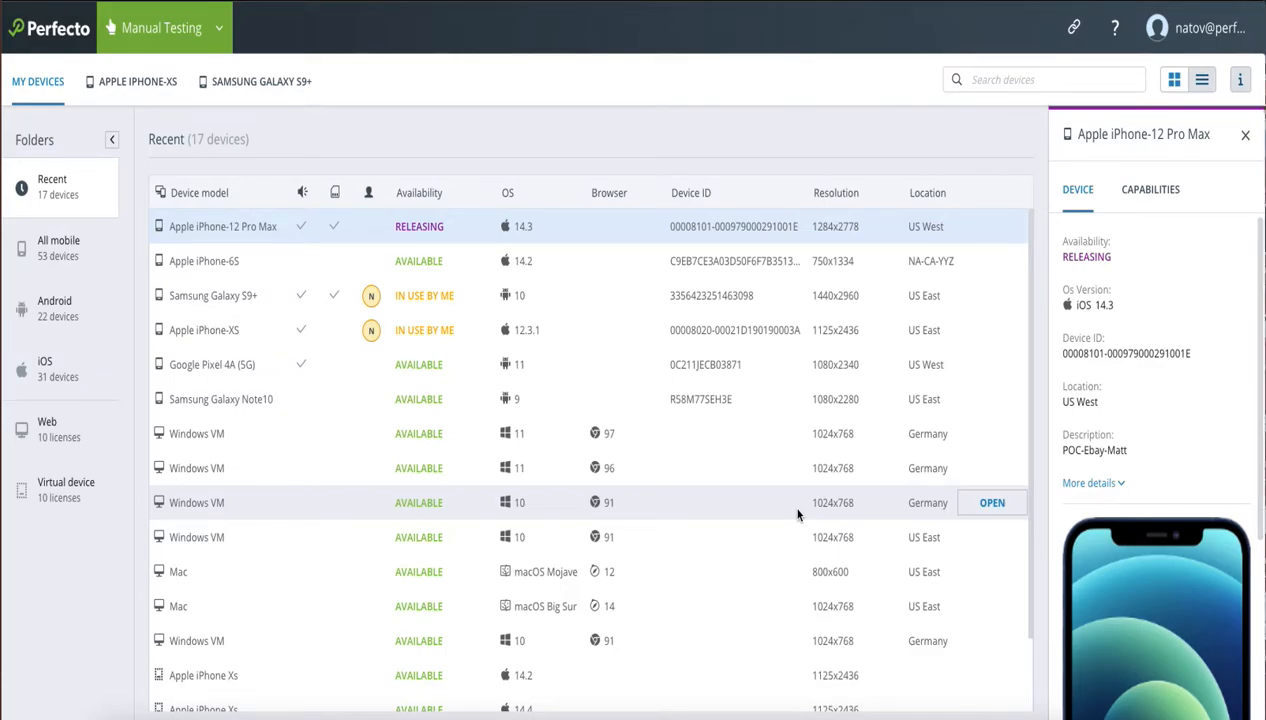
mouse_move(750, 483)
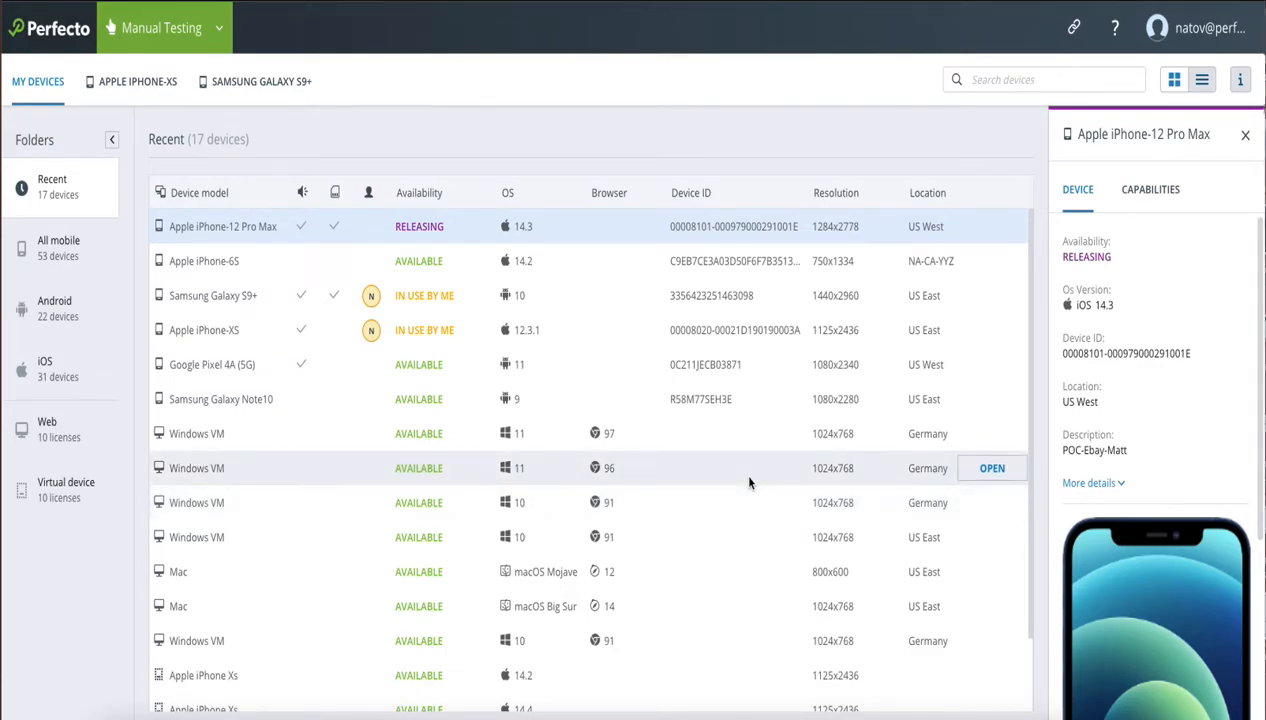
mouse_move(990, 261)
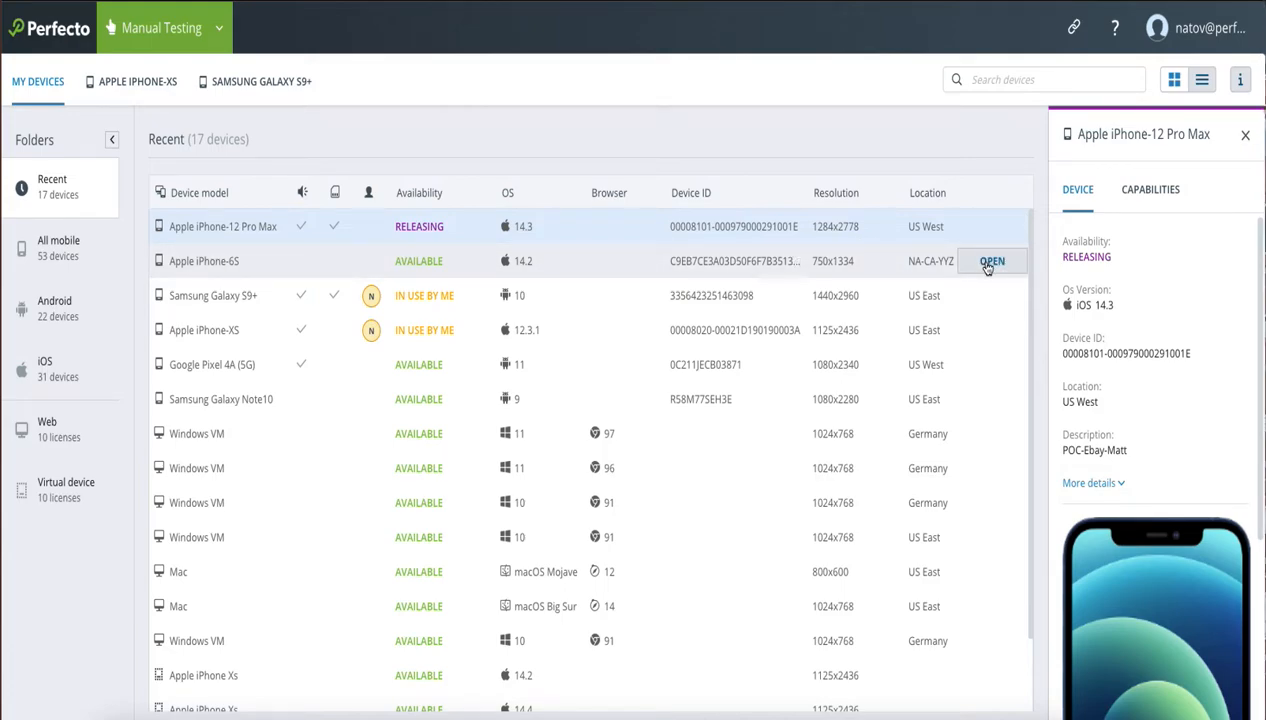
Step: Open Apple iPhone-6S, then inspect the menu button on Samsung Galaxy S9+
click(992, 261)
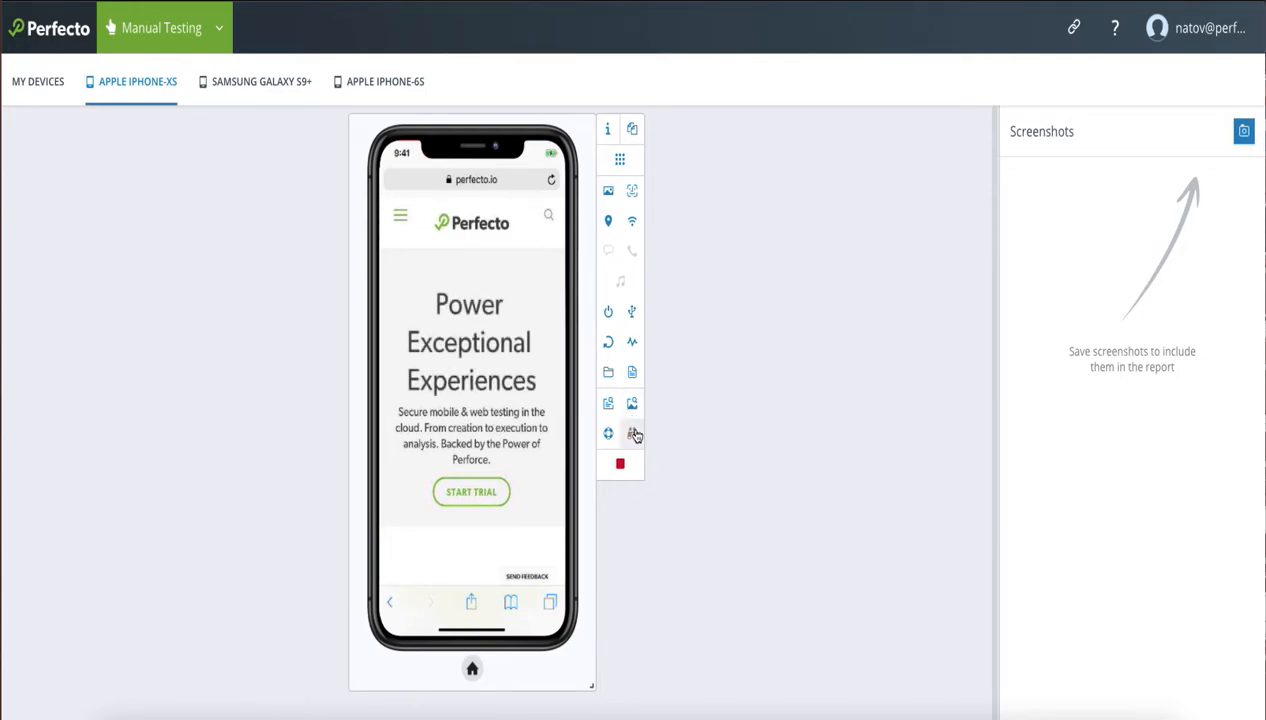
mouse_move(632, 433)
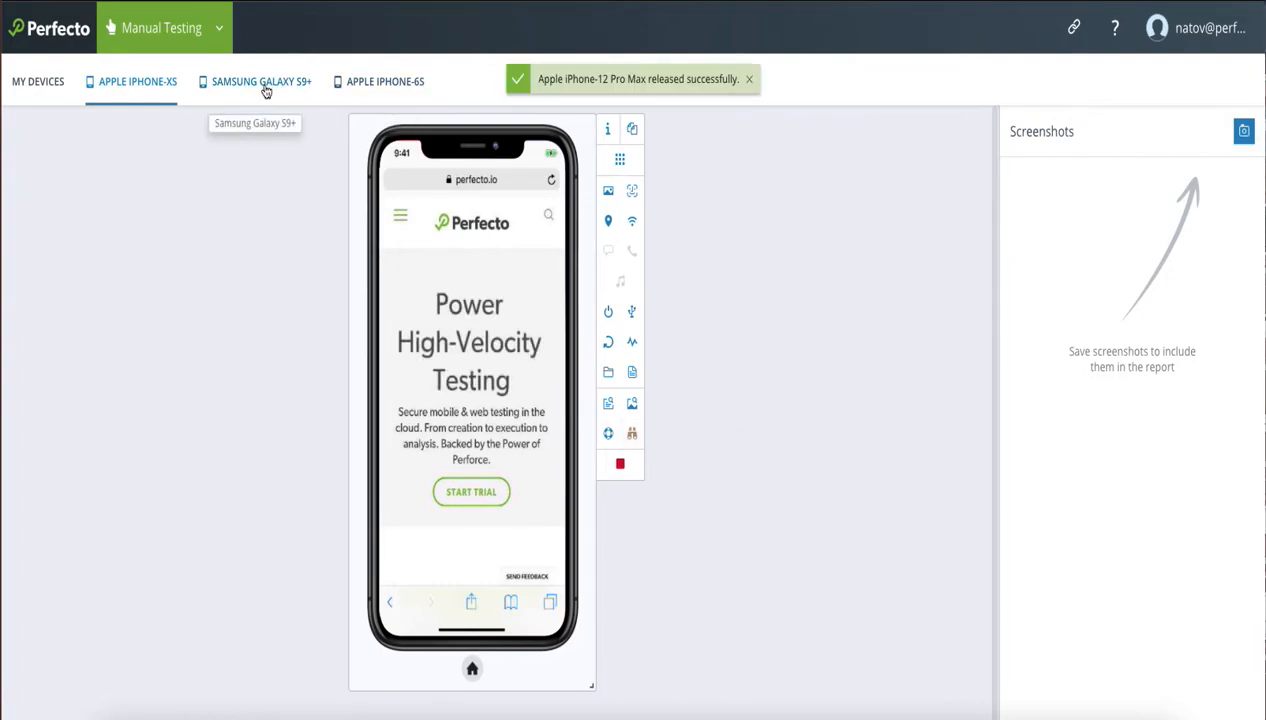
click(635, 462)
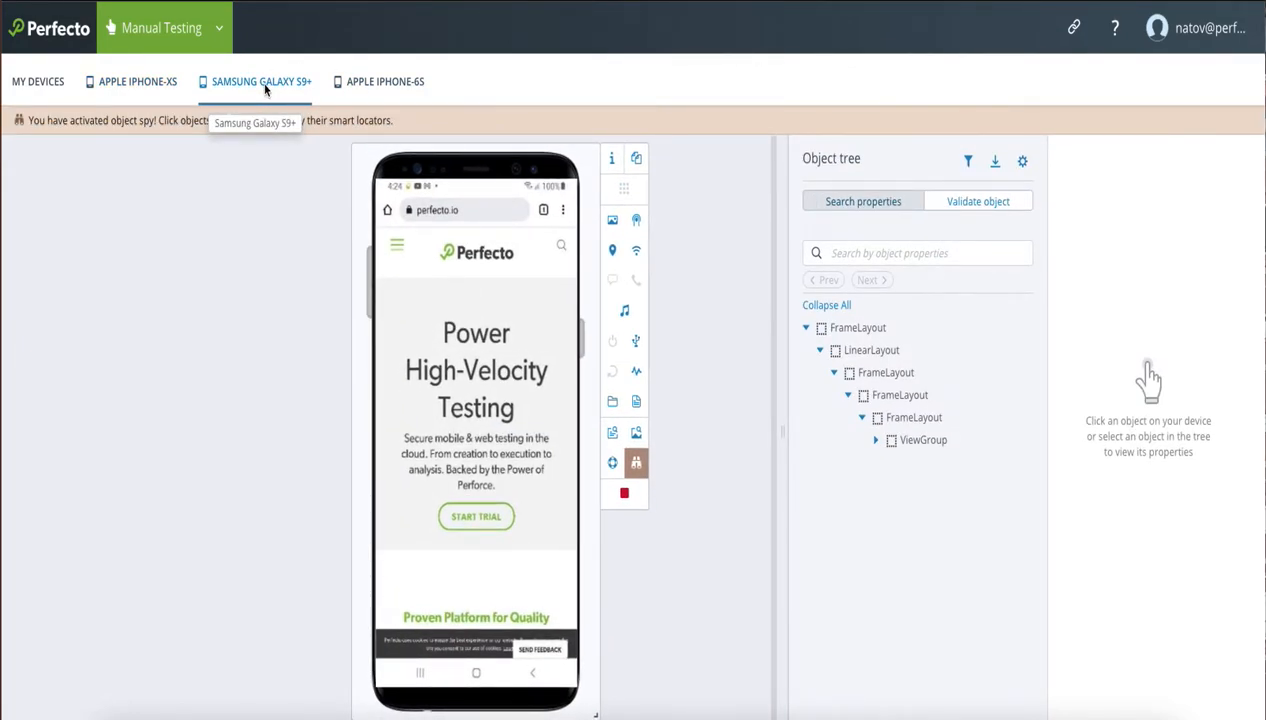
mouse_move(394, 248)
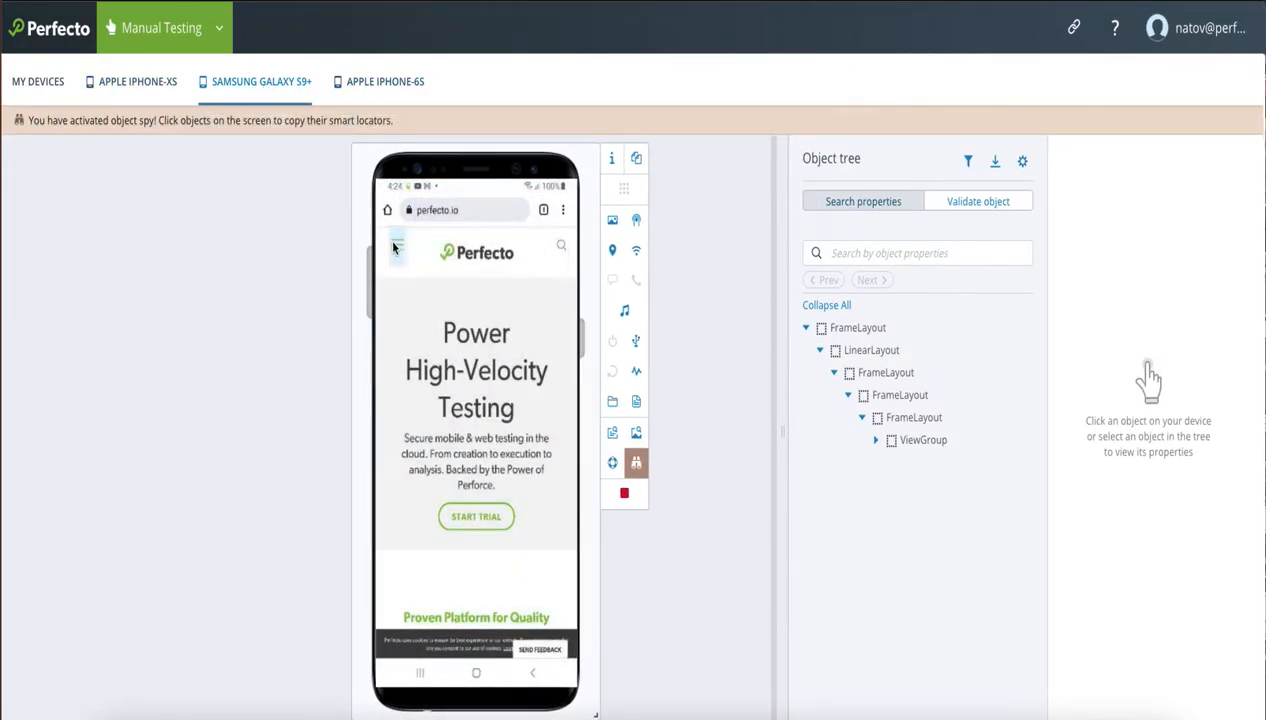
click(398, 247)
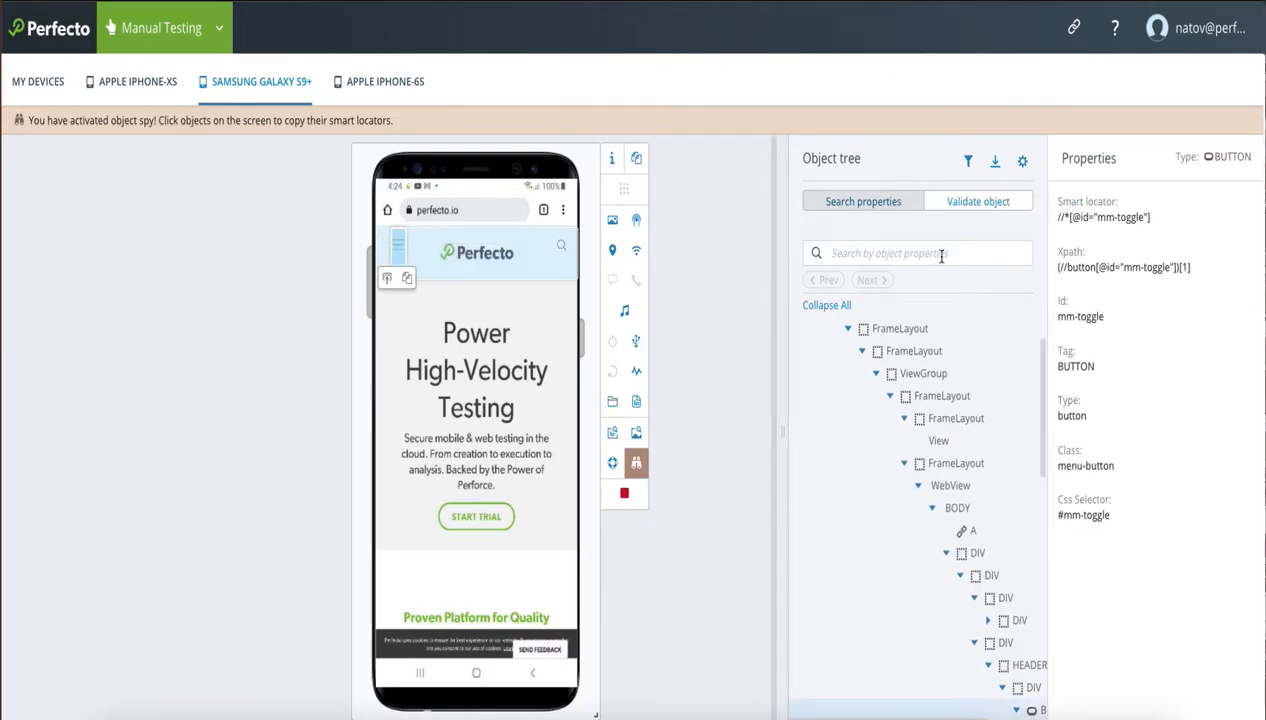
mouse_move(1162, 217)
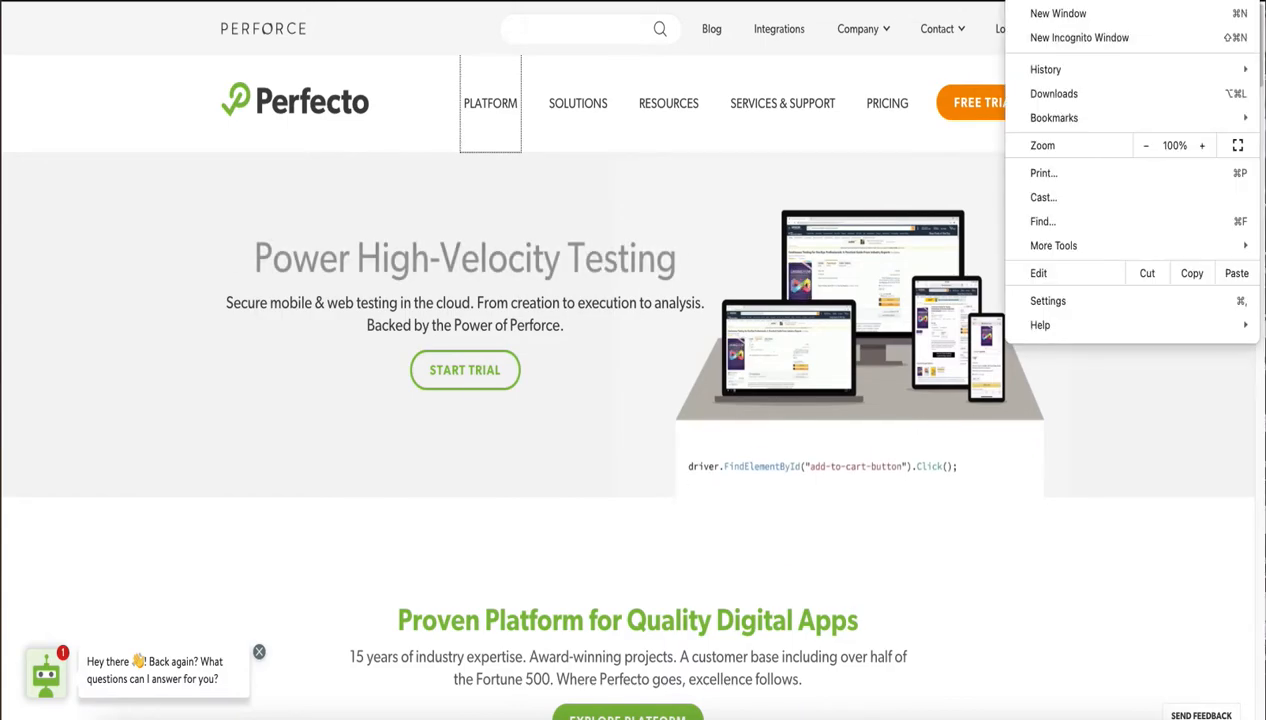
Step: Open Chrome Developer Tools via More Tools
click(1053, 245)
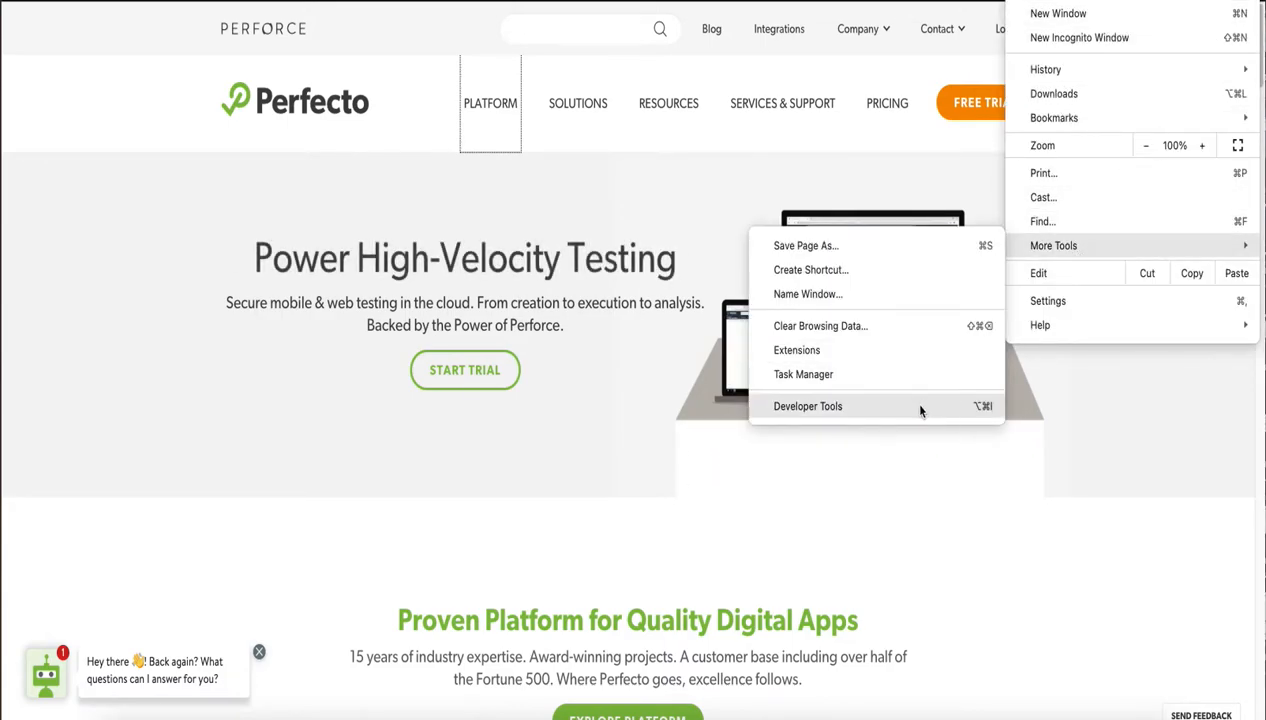
click(808, 405)
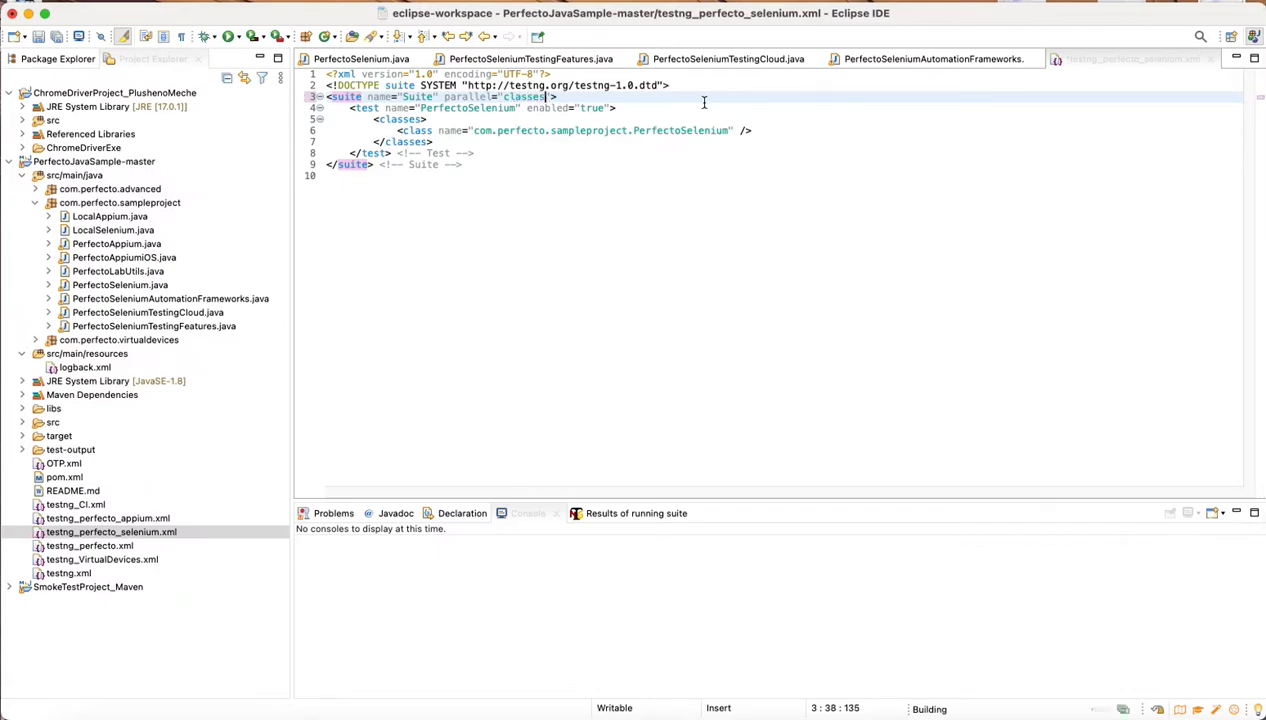
Step: Save the parallel suite file and run testng_perfecto_selenium.xml as a TestNG Suite
key(Return)
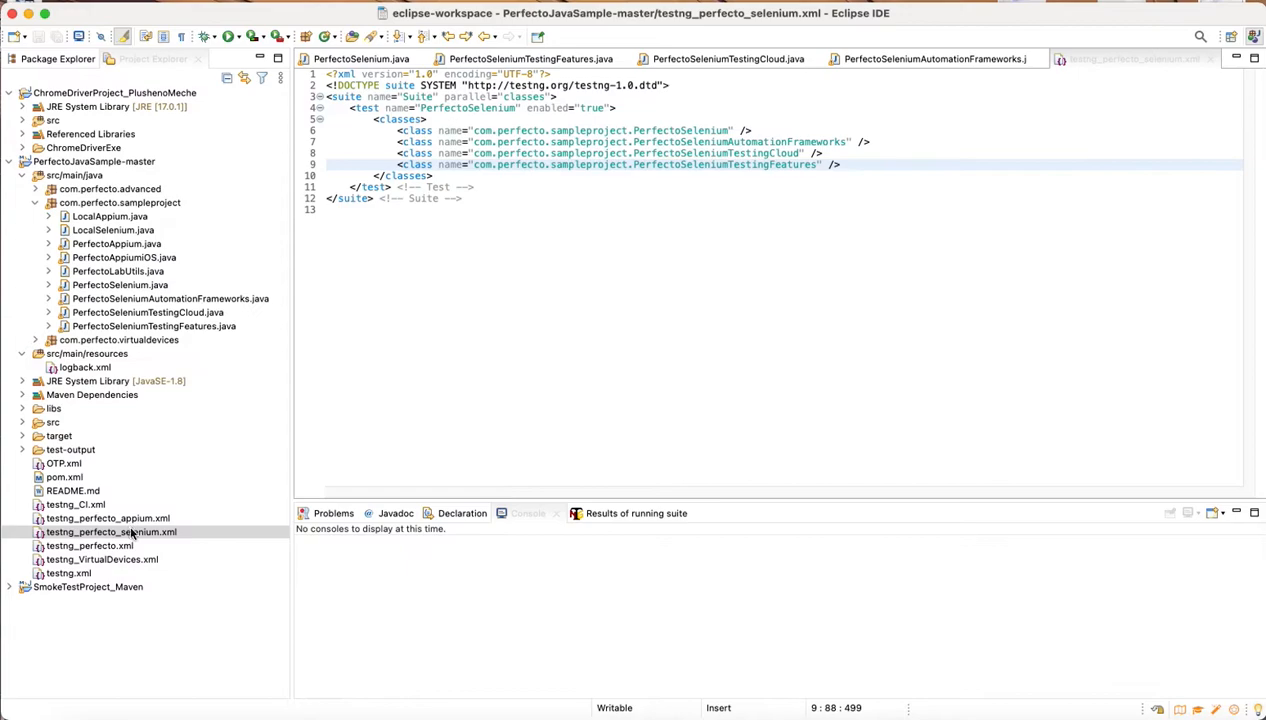
right_click(111, 531)
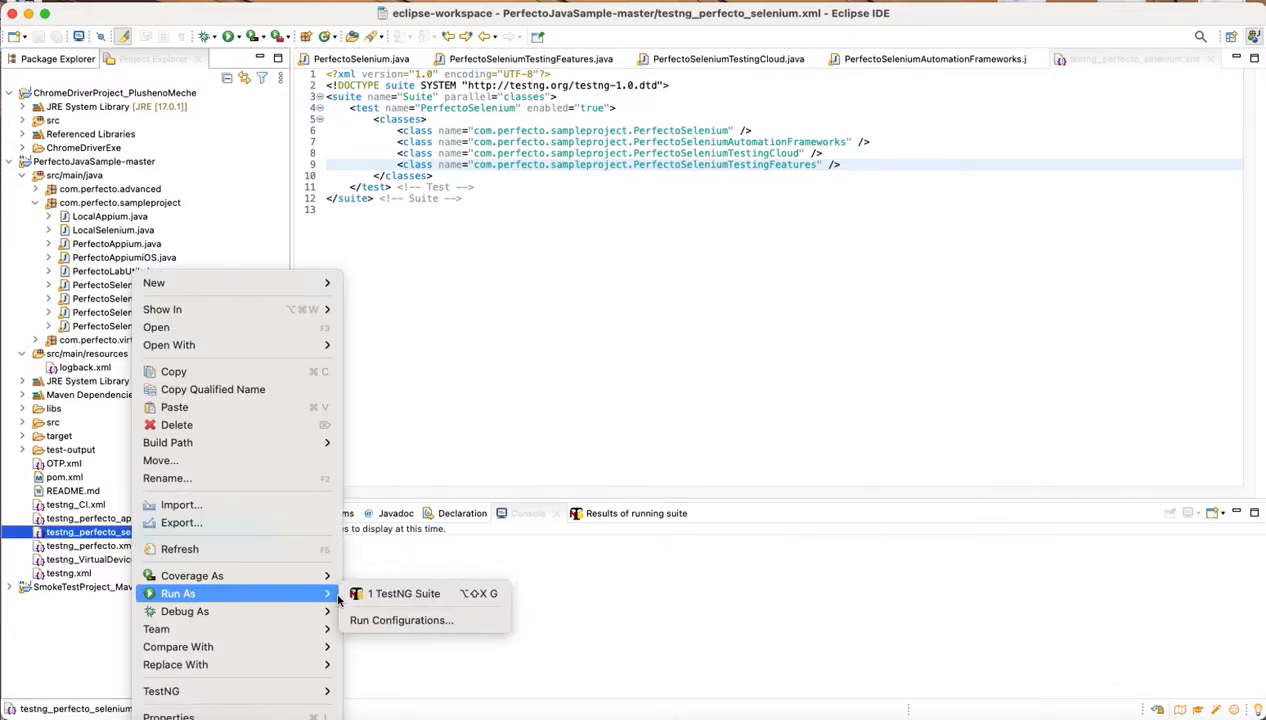
mouse_move(403, 593)
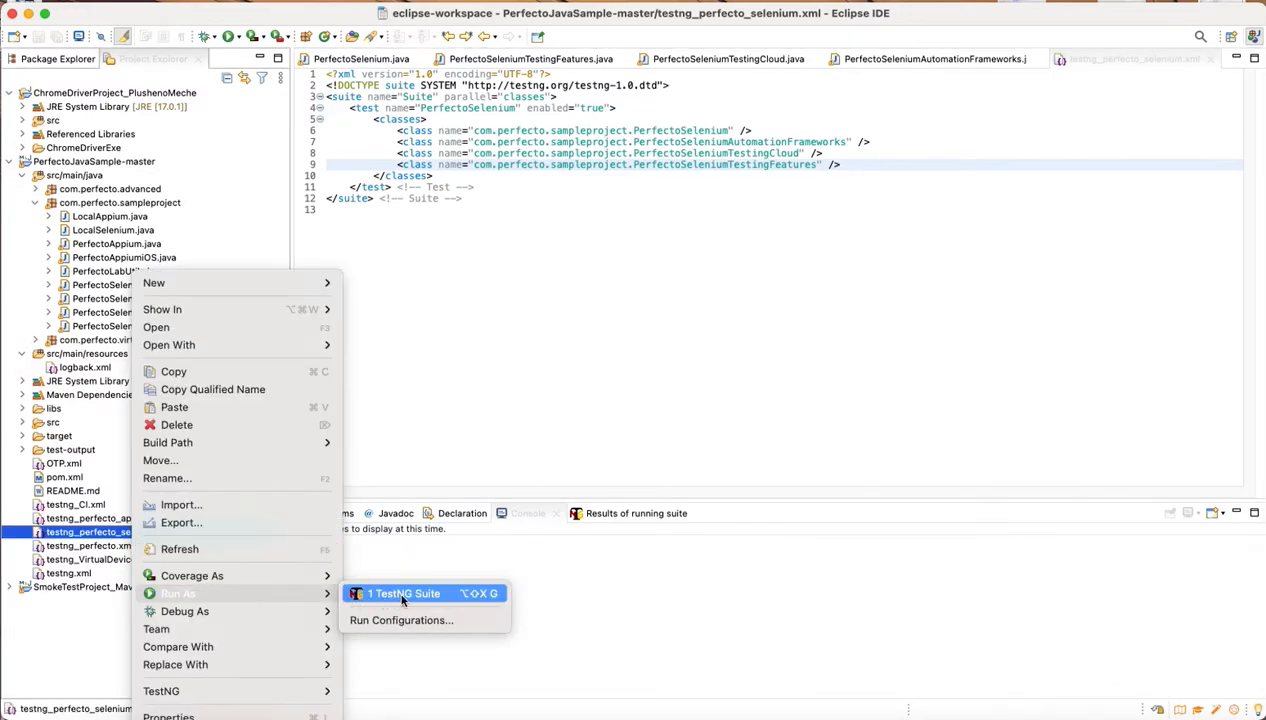
click(404, 593)
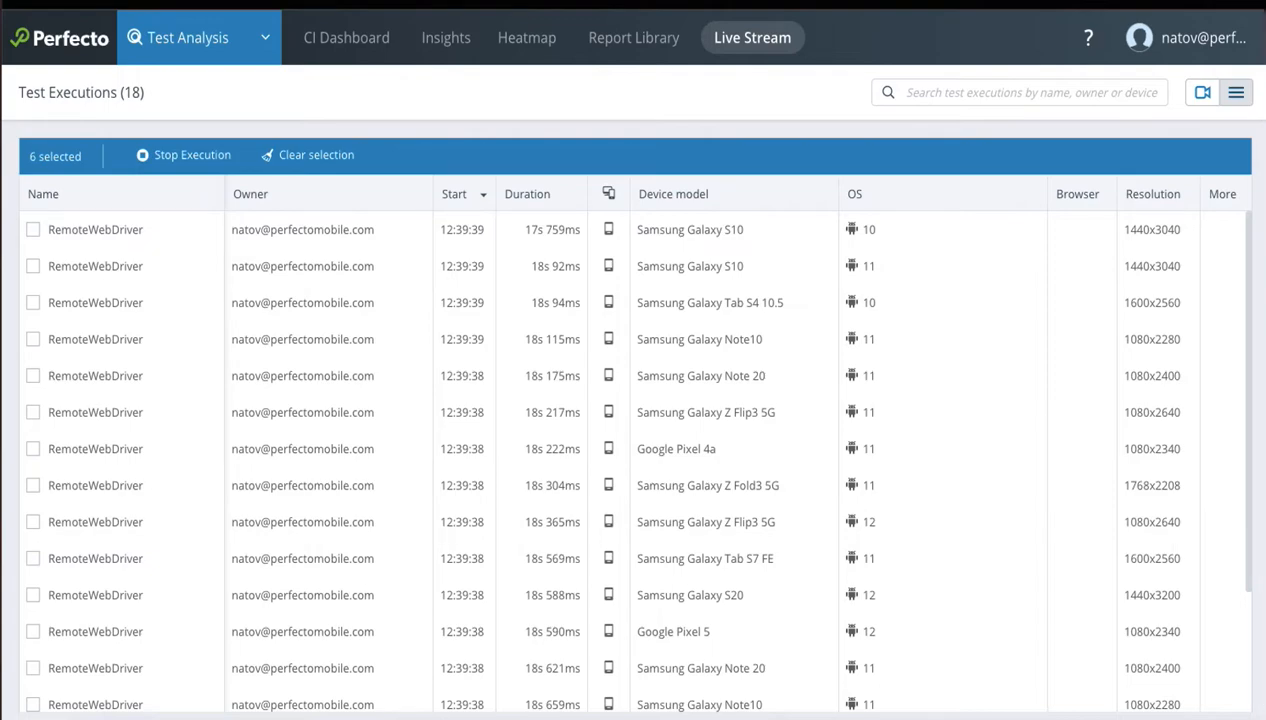
Step: Show the running executions as live device screens, then switch to the Report Library
click(1202, 92)
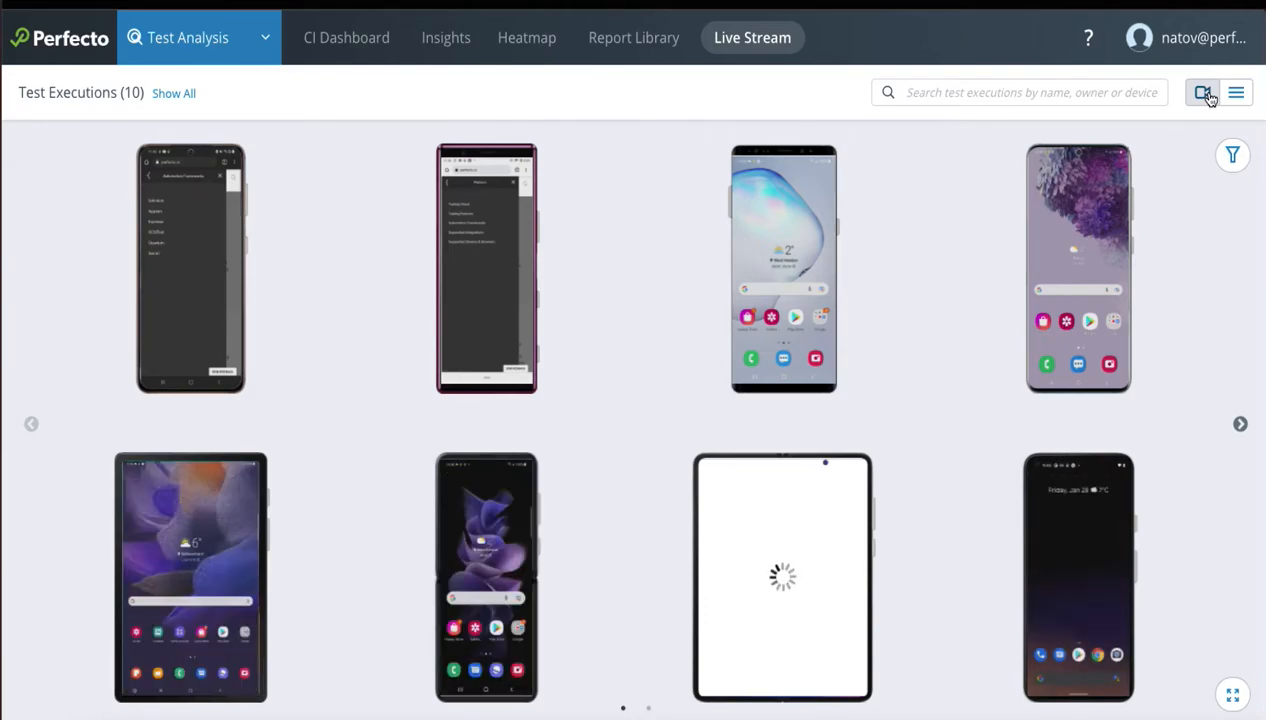
click(633, 37)
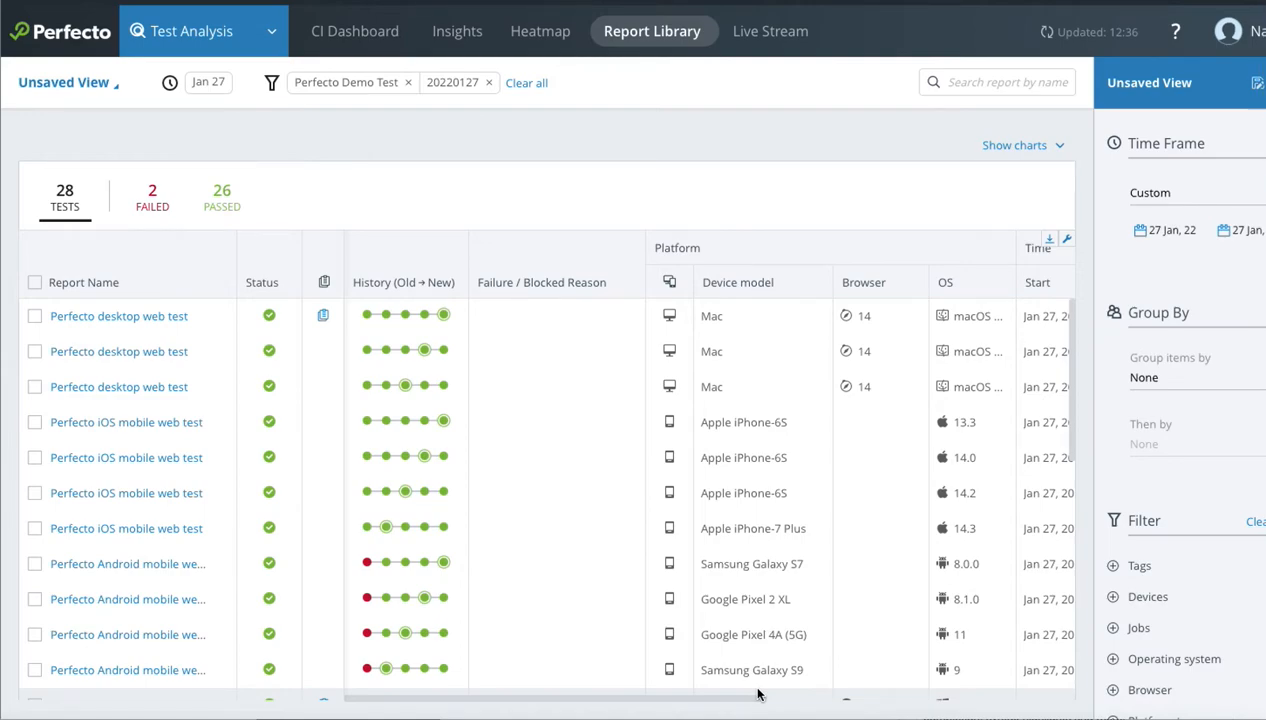
mouse_move(652, 31)
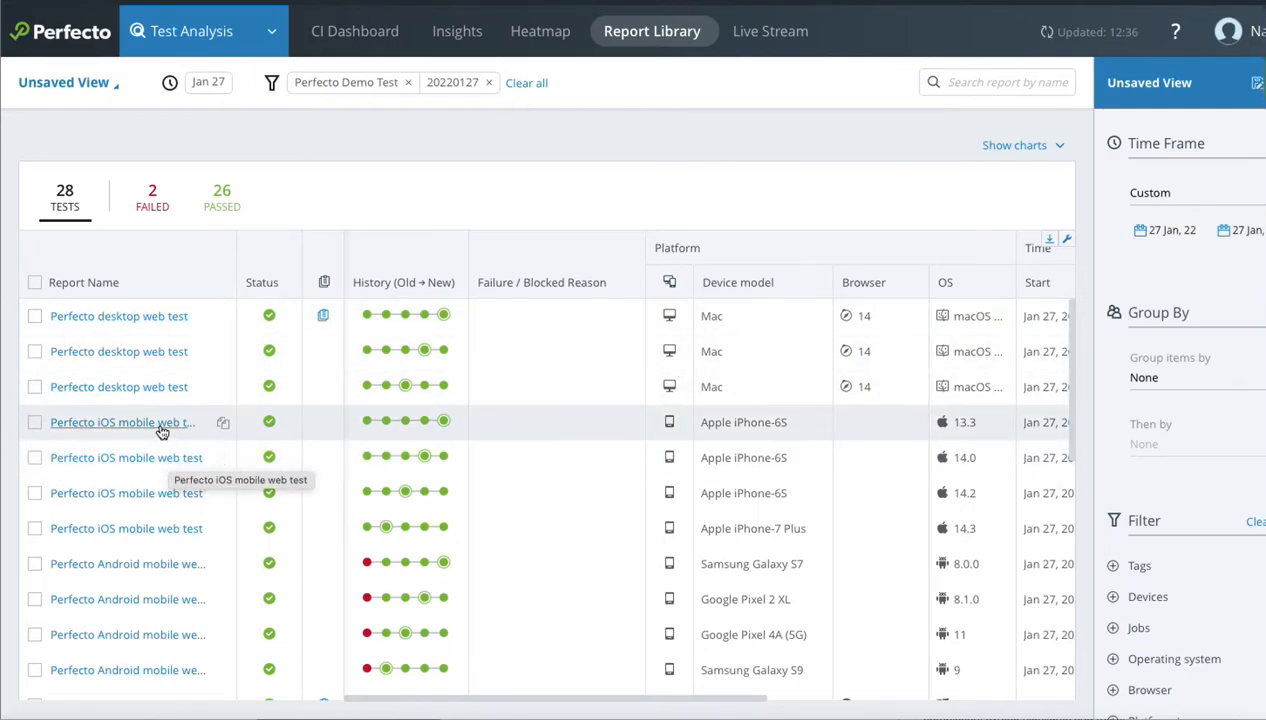
Step: Open the iPhone-6S iOS mobile web test report and expand the Verify Testing Cloud and navigate steps
click(122, 422)
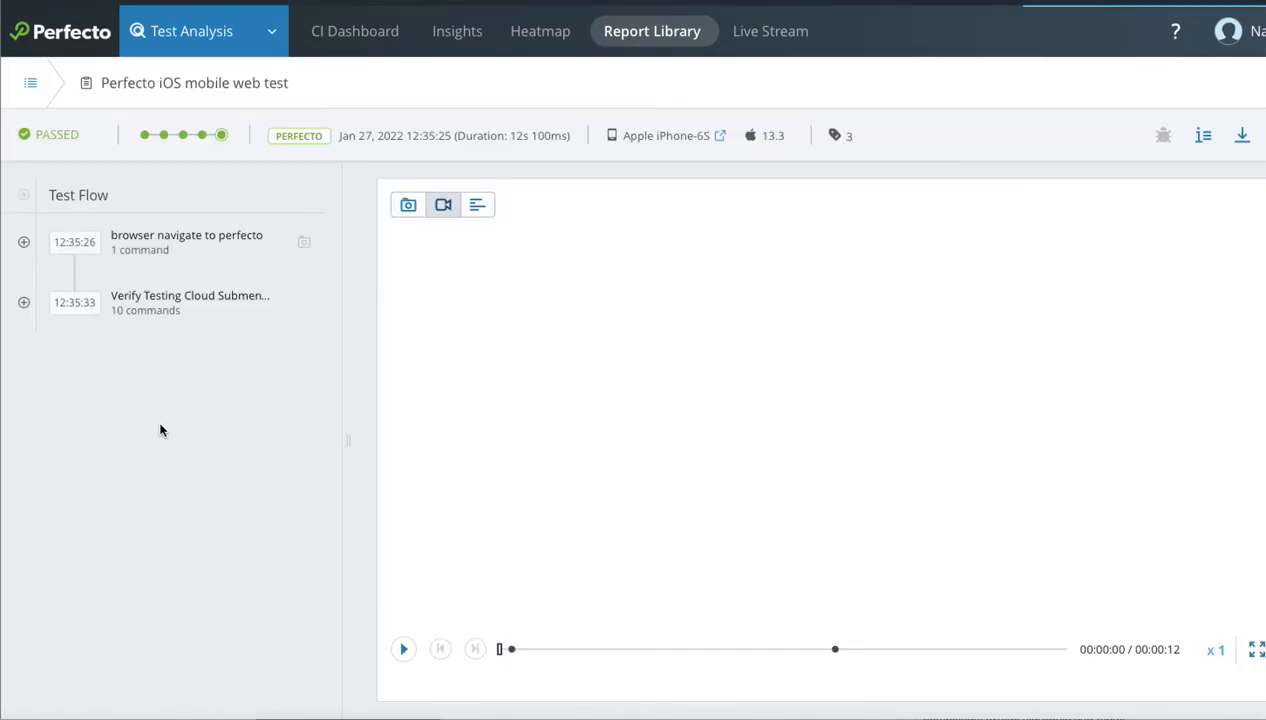
click(23, 302)
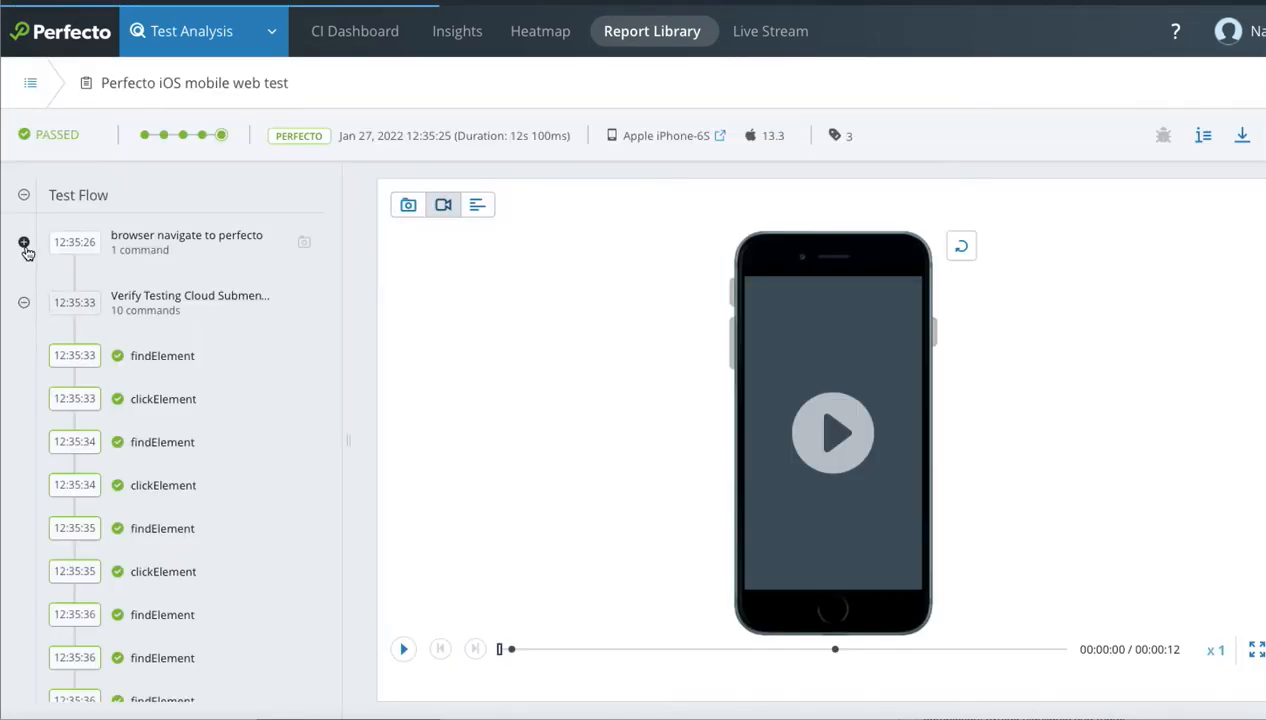
click(23, 243)
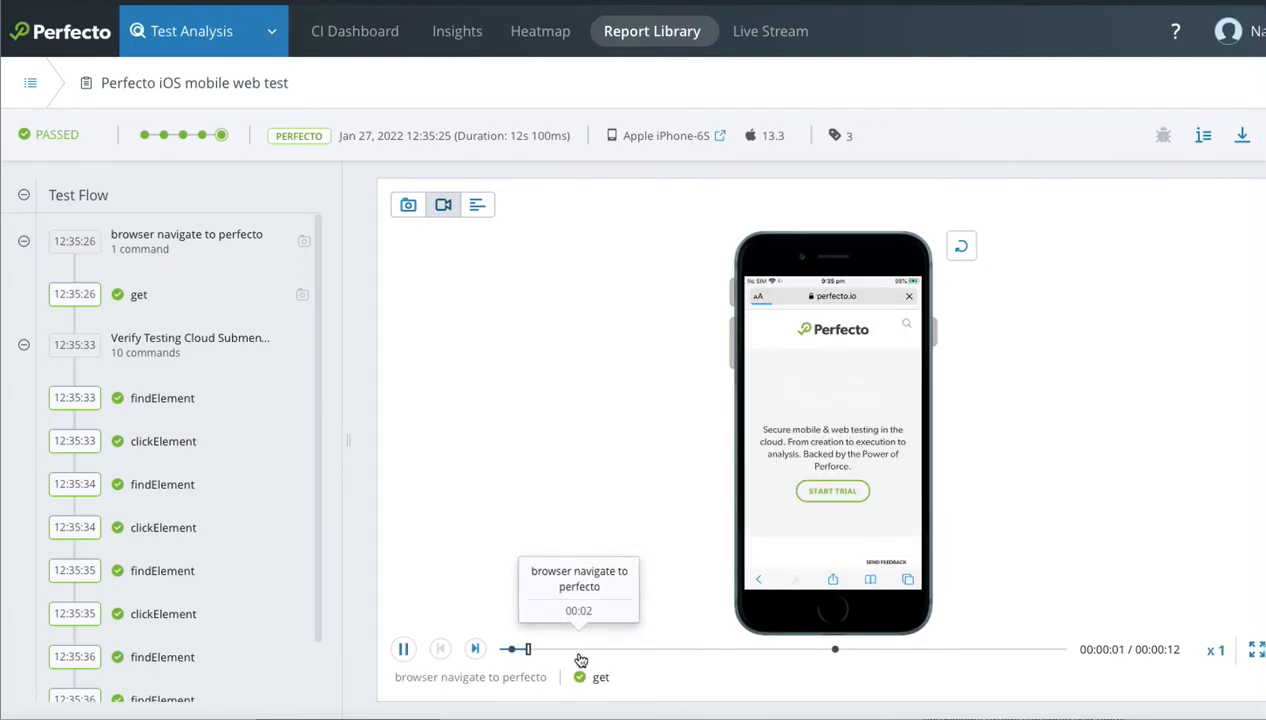
Step: Play the 12-second test recording from the navigate step to completion
click(404, 648)
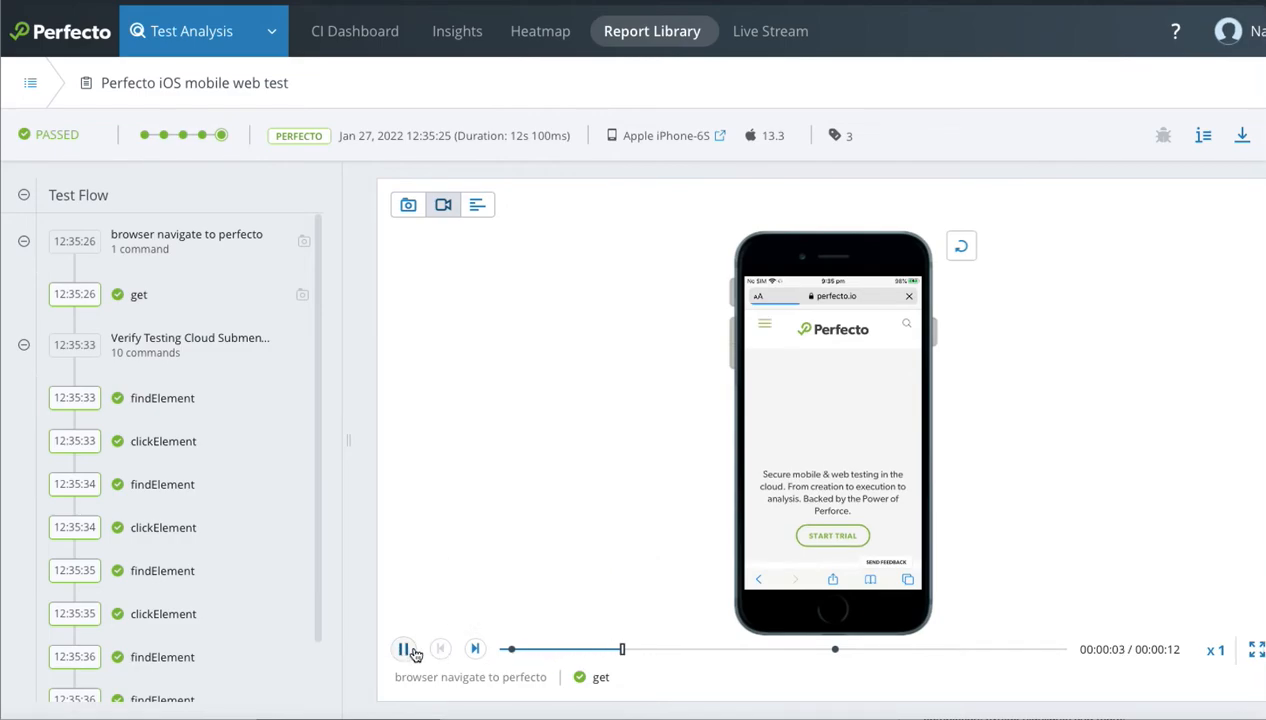
click(405, 649)
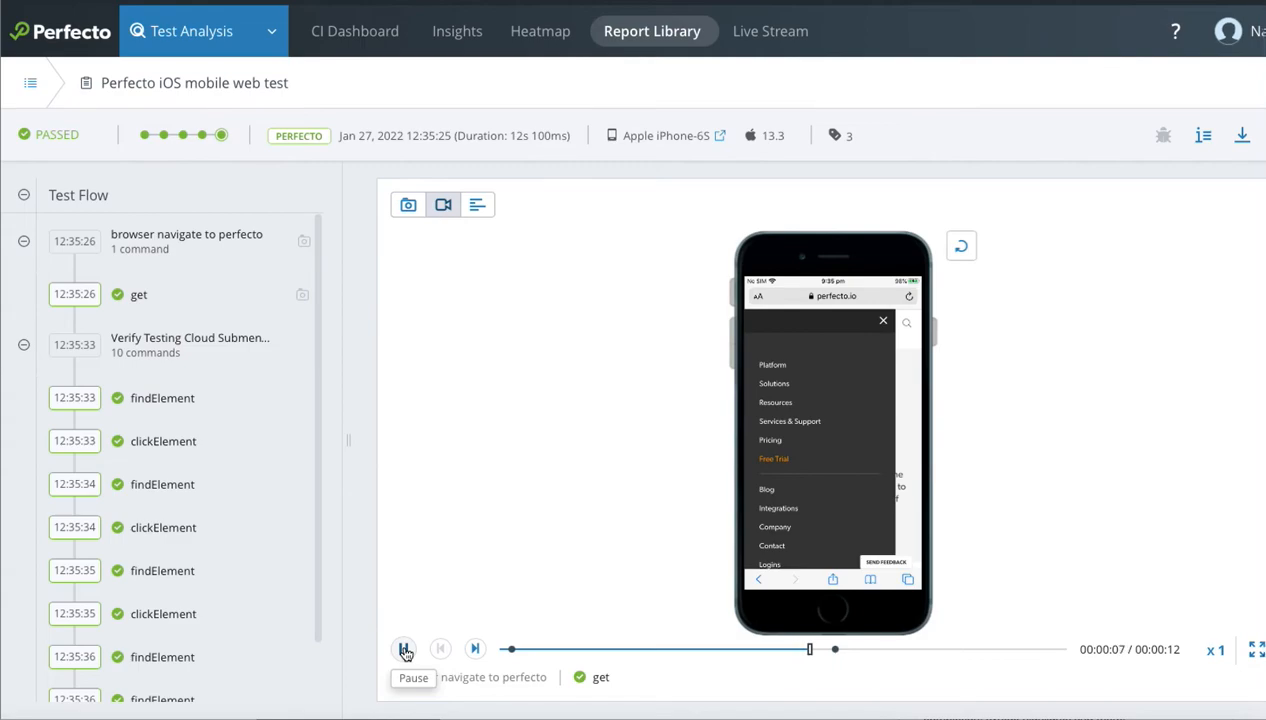
click(405, 648)
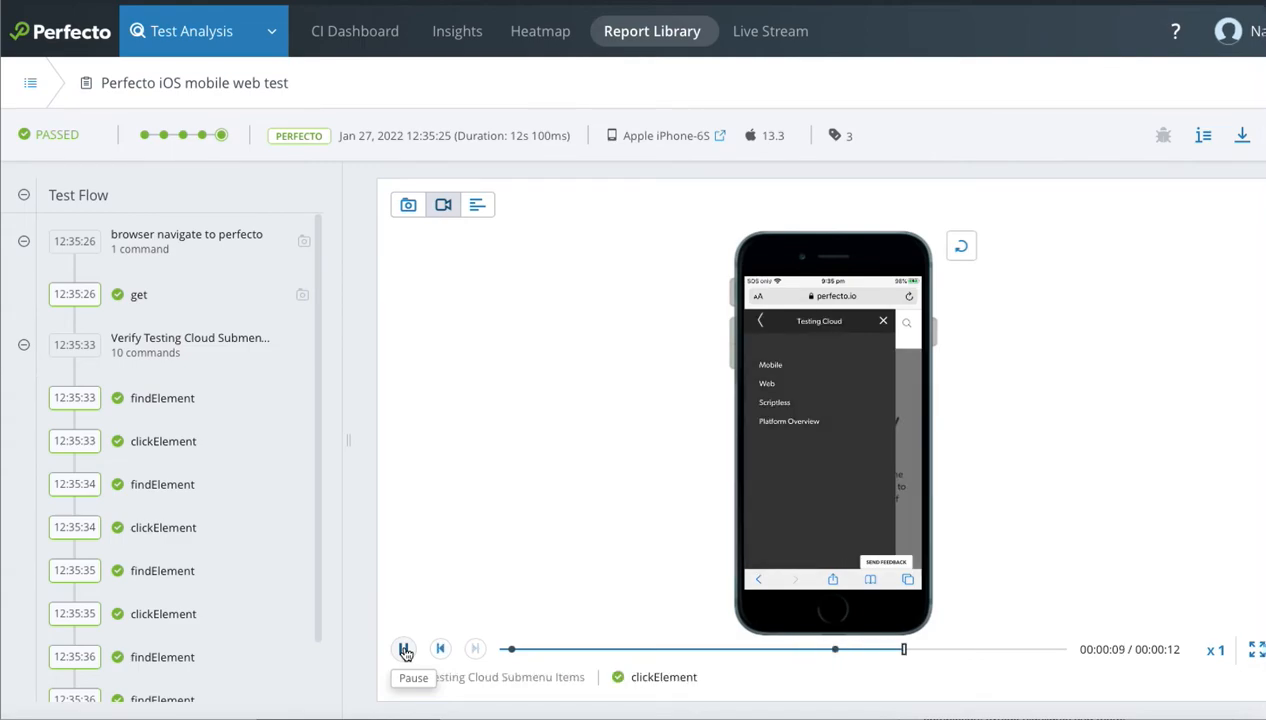
click(405, 648)
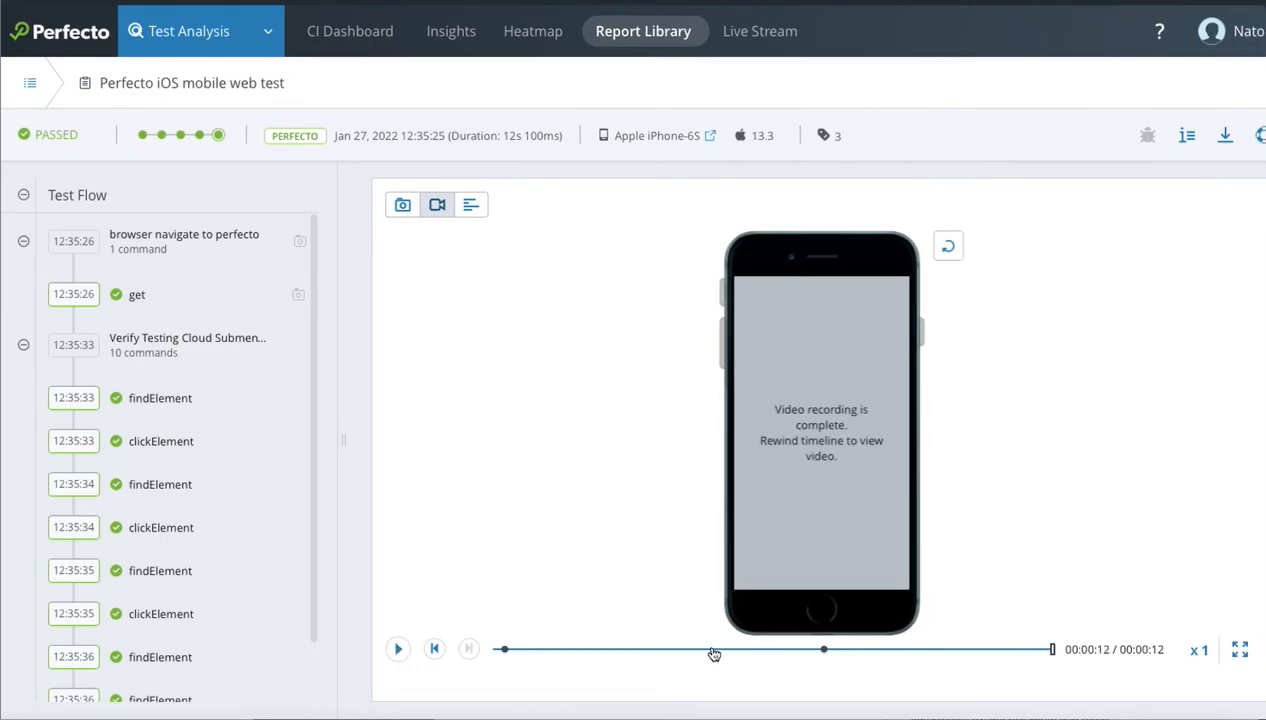
Step: View CI job build summaries, failure insights, then the device-model heatmap (29 tests, 2 failed)
click(350, 31)
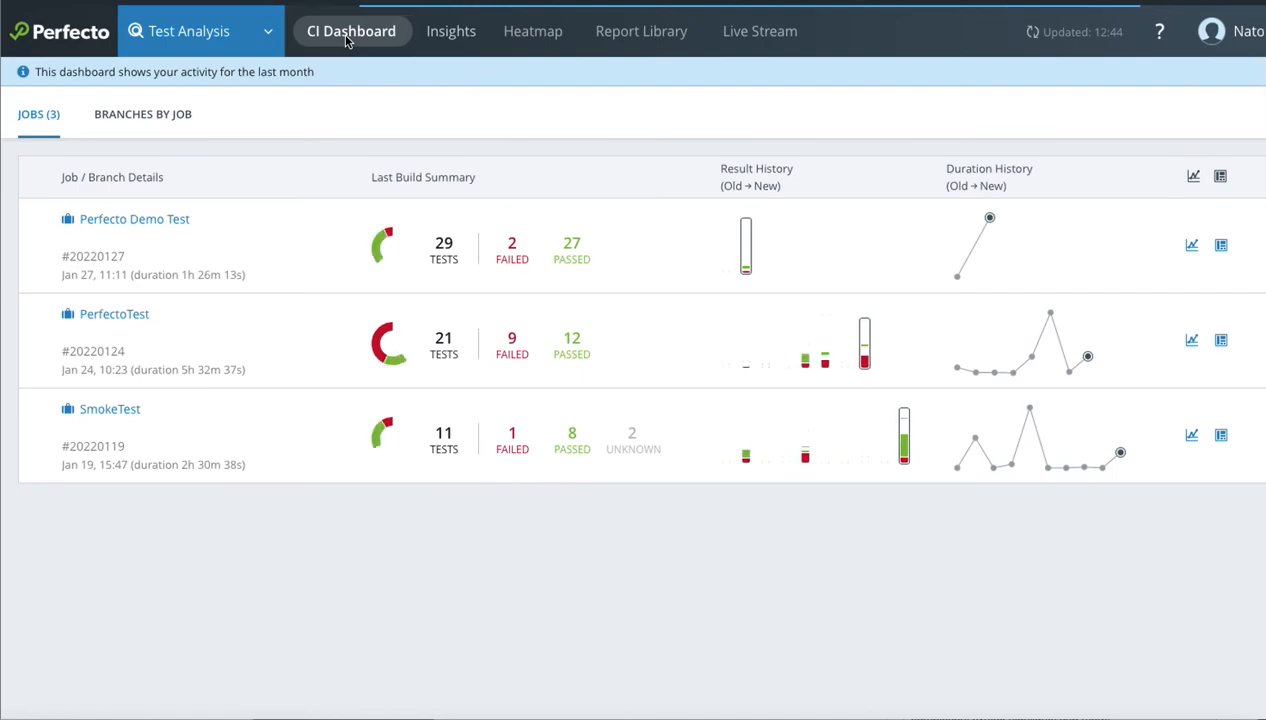
click(452, 31)
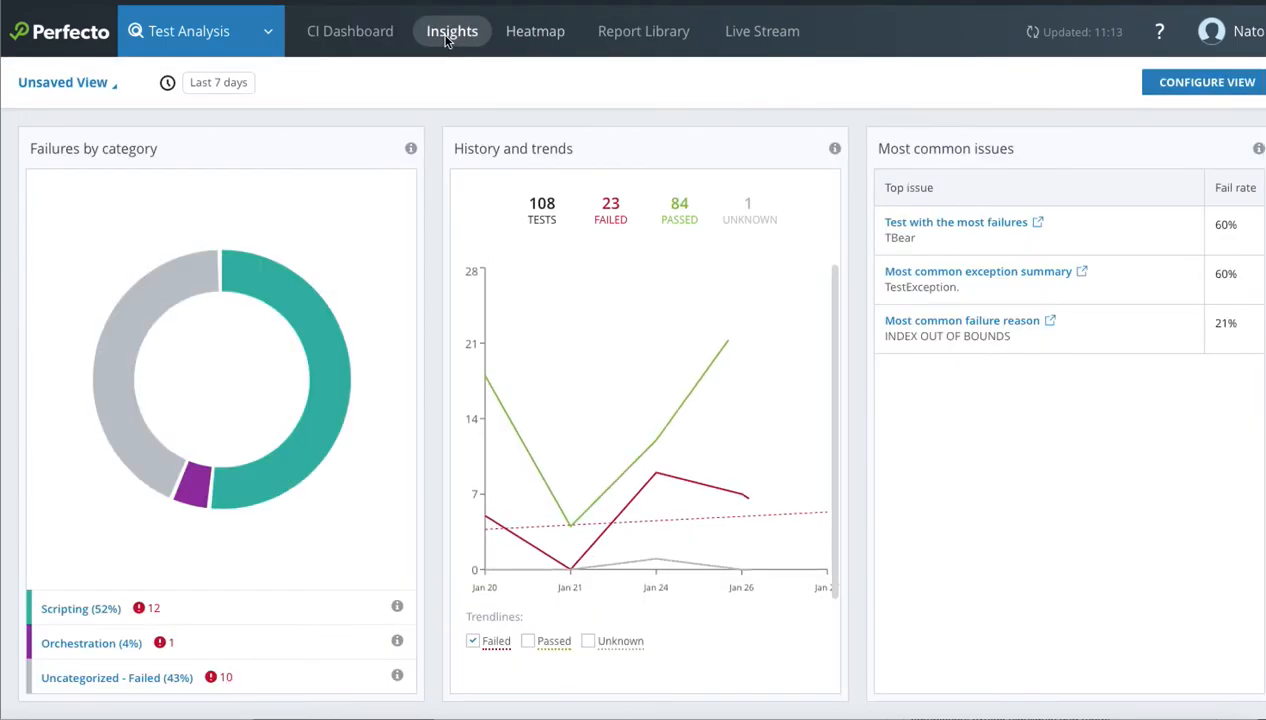
click(535, 31)
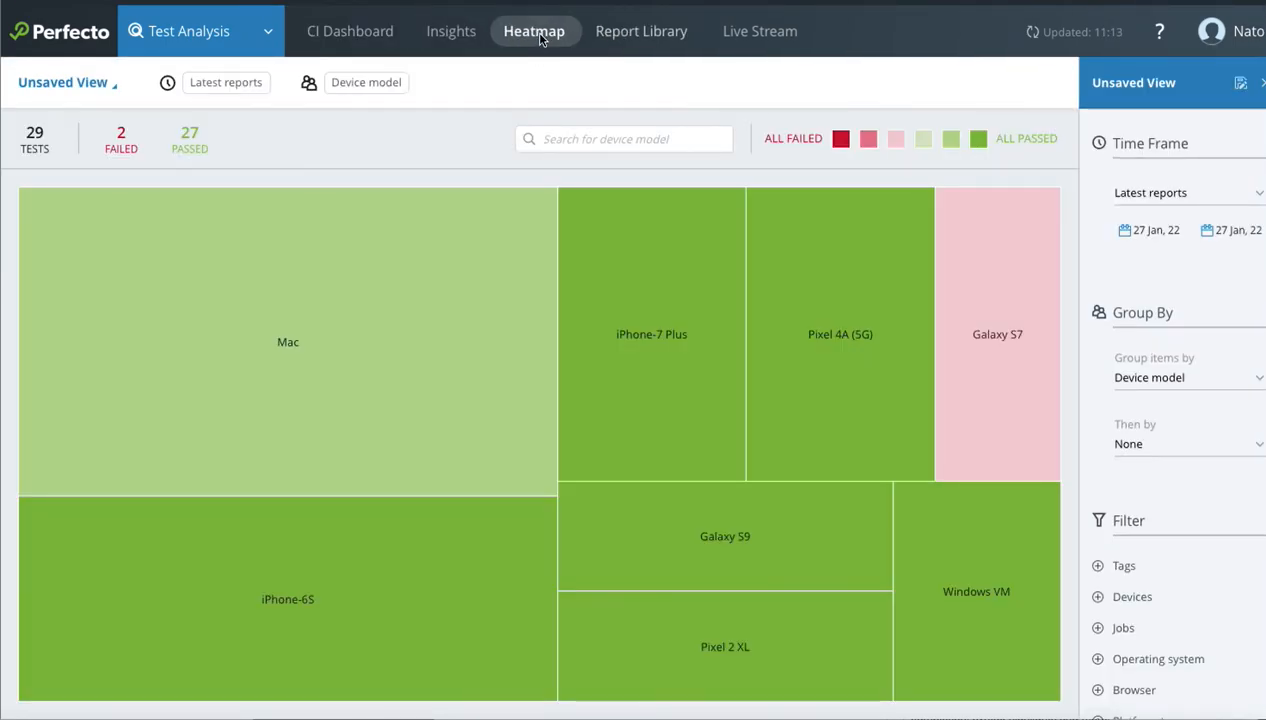